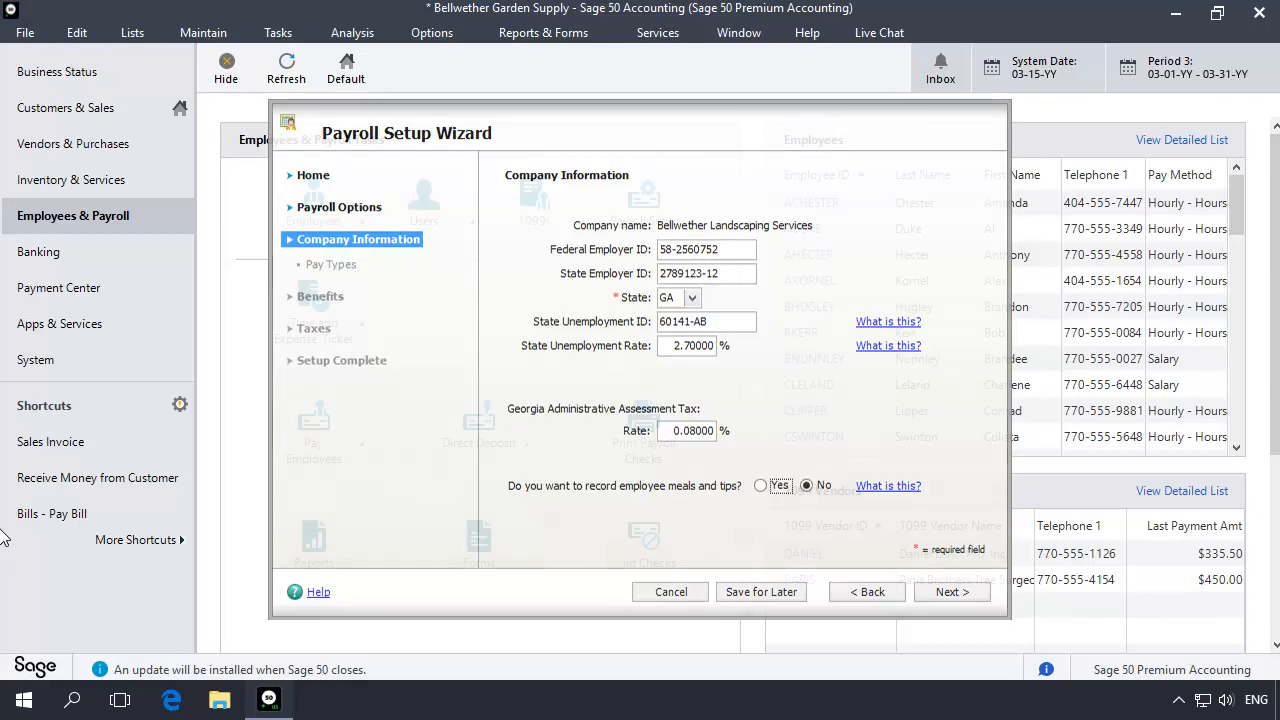
# Cancel the Payroll Setup Wizard to return to Employees & Payroll.
pyautogui.click(670, 591)
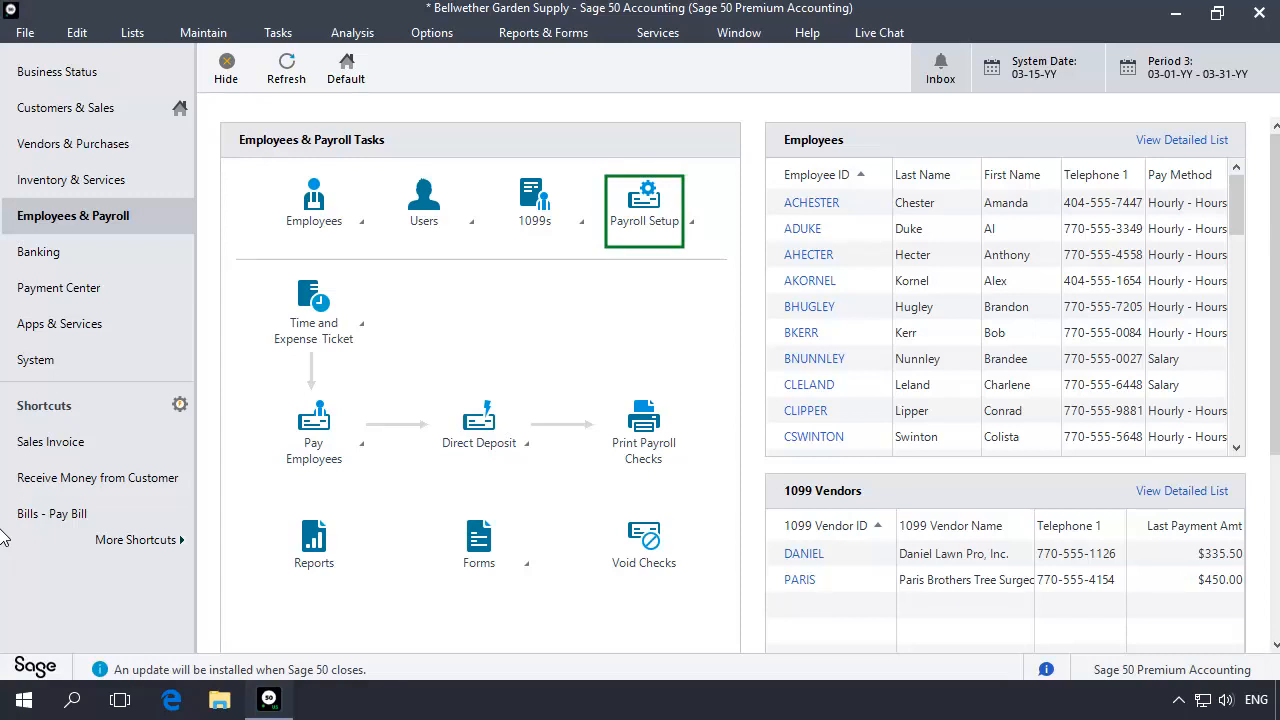
# Open Employee Defaults on the Employee Fields tab, scrolled down to the blank rows.
pyautogui.click(644, 207)
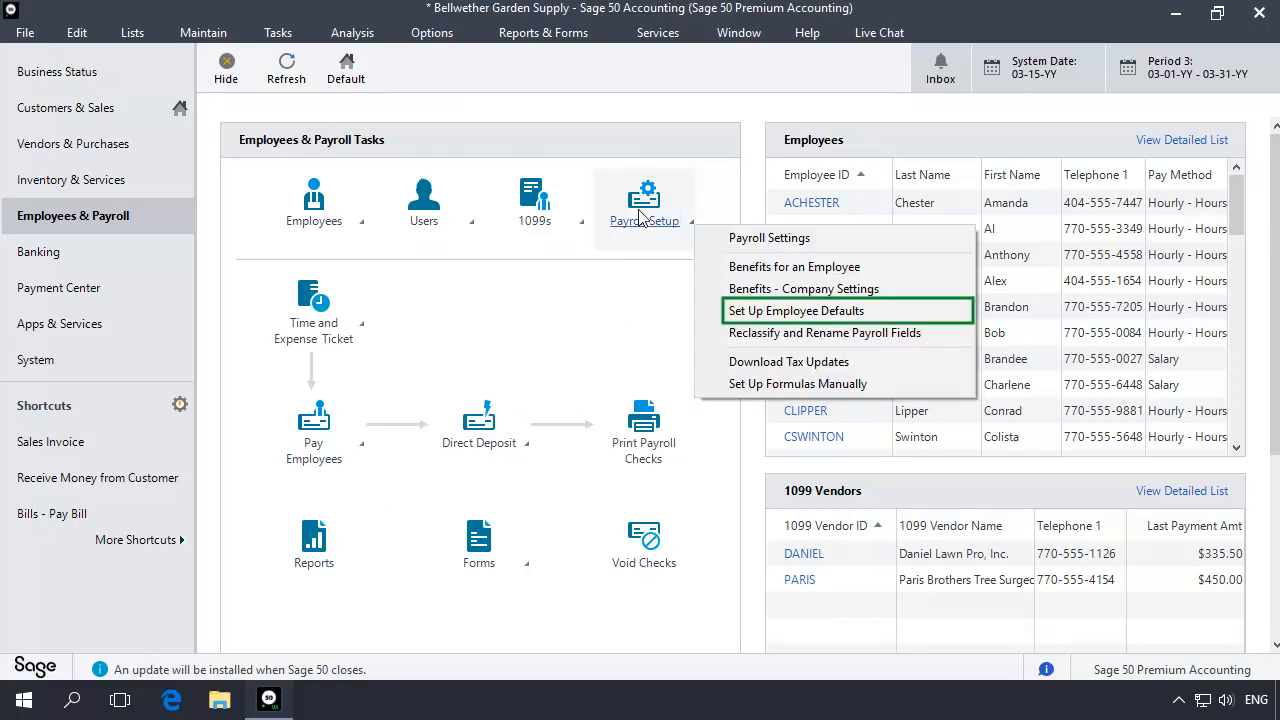
pyautogui.moveTo(790, 305)
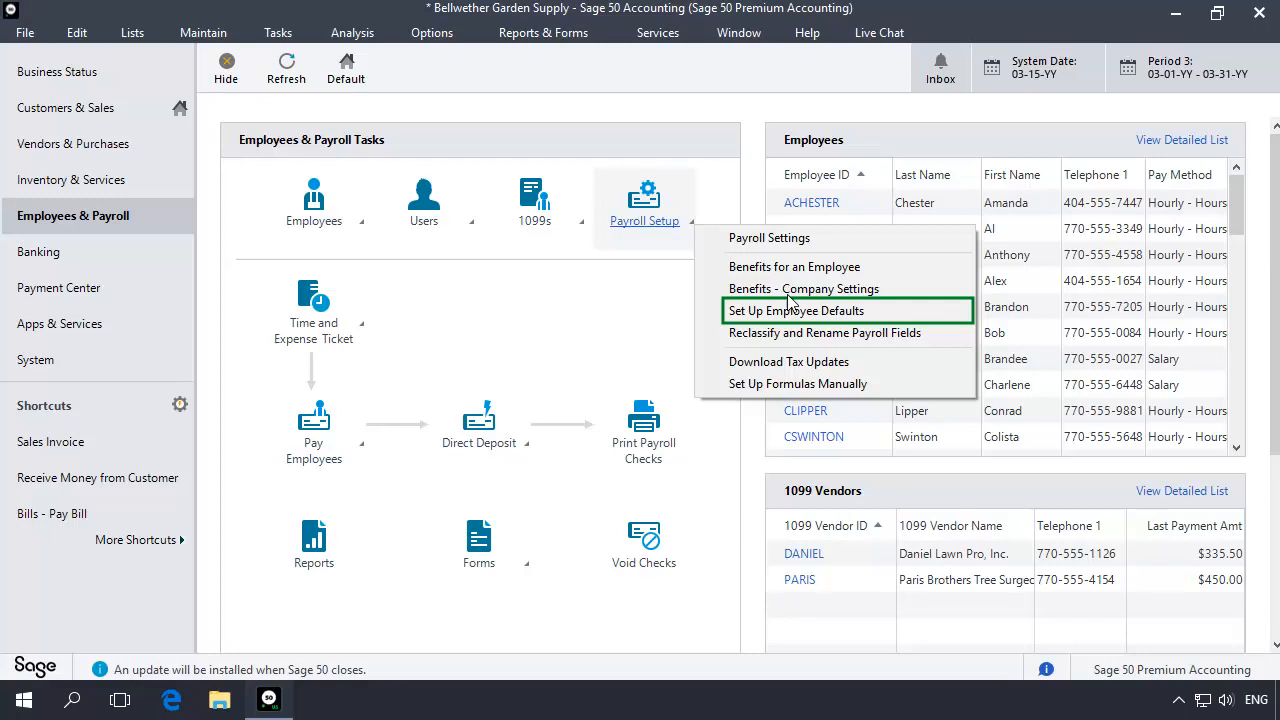
pyautogui.click(795, 310)
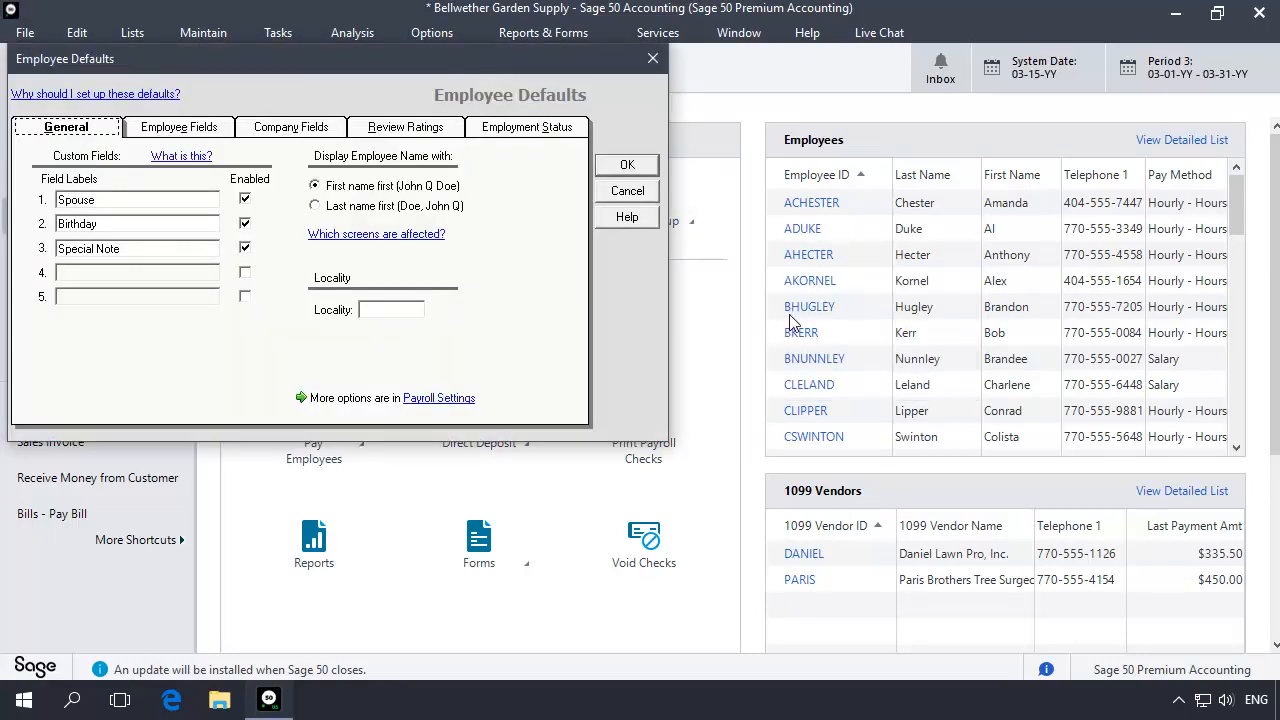
pyautogui.click(178, 126)
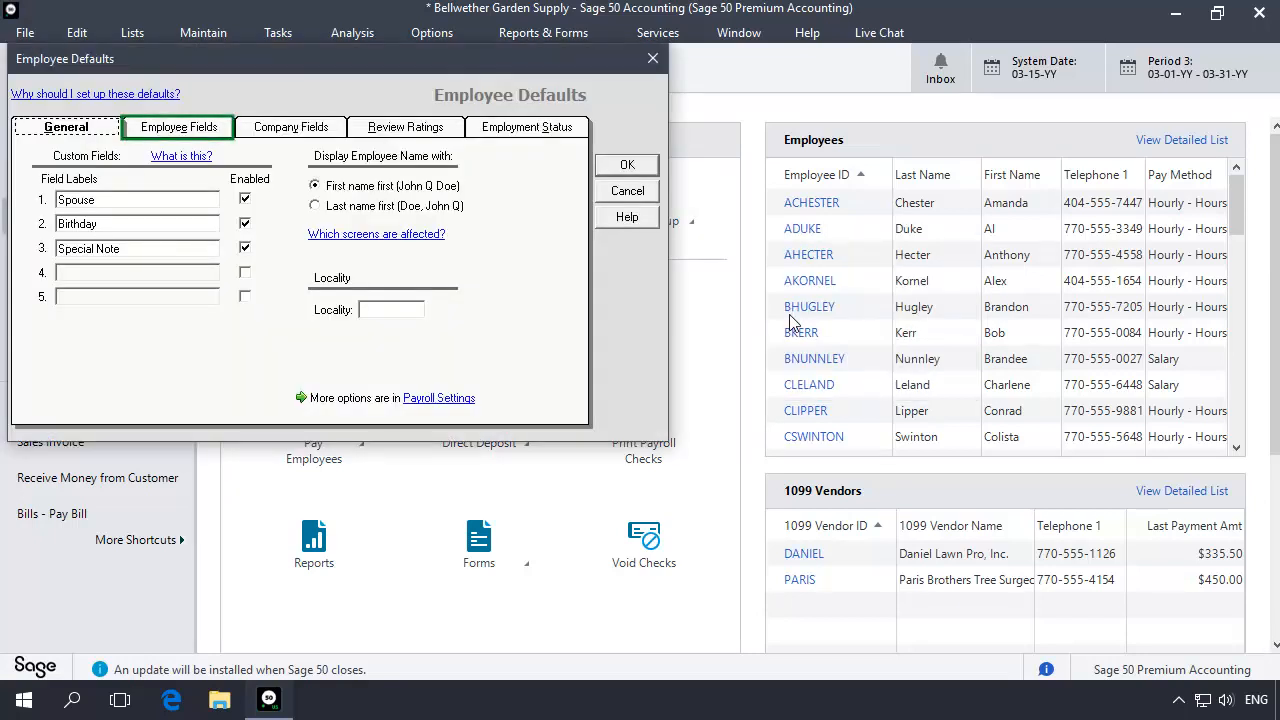
pyautogui.click(178, 126)
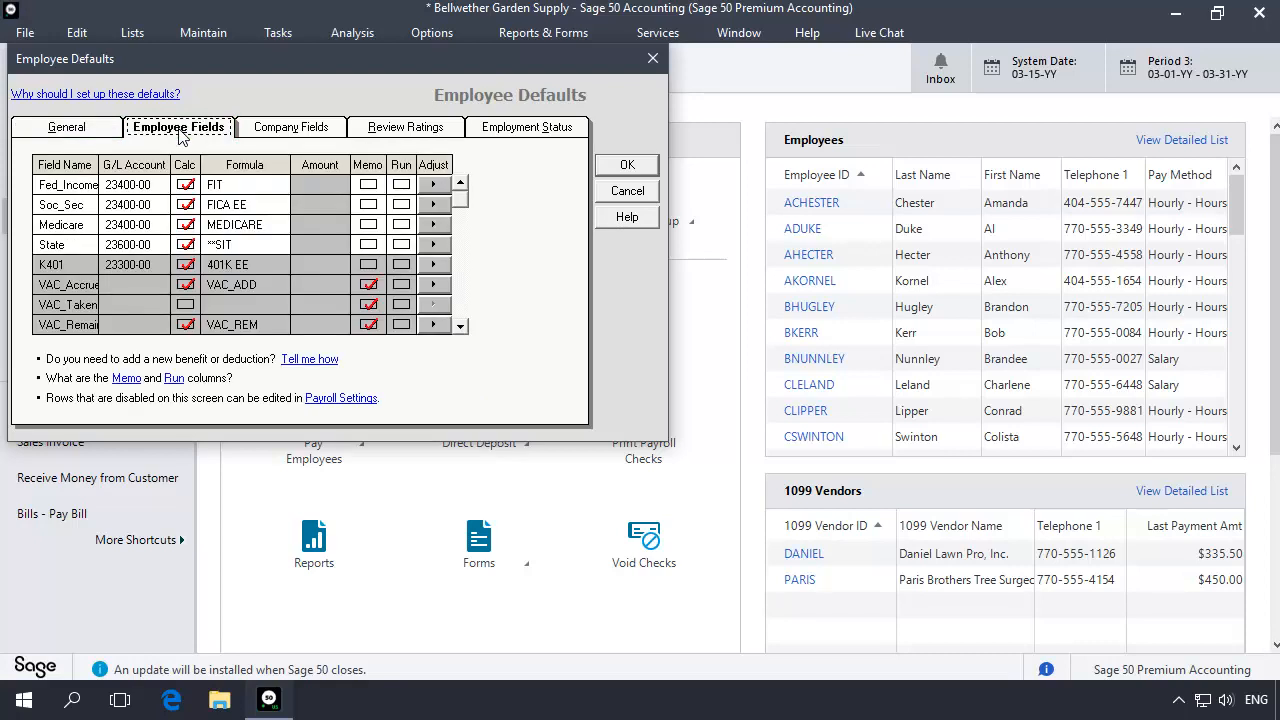
pyautogui.scroll(-3)
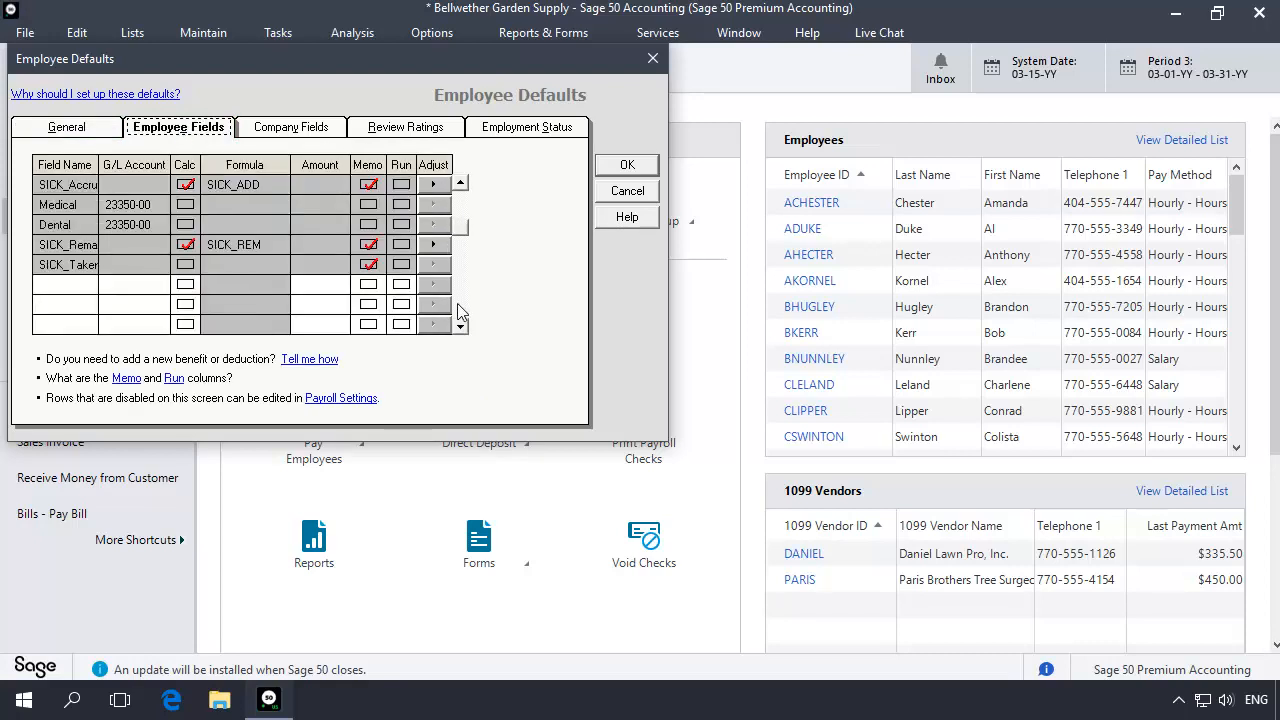
pyautogui.click(65, 284)
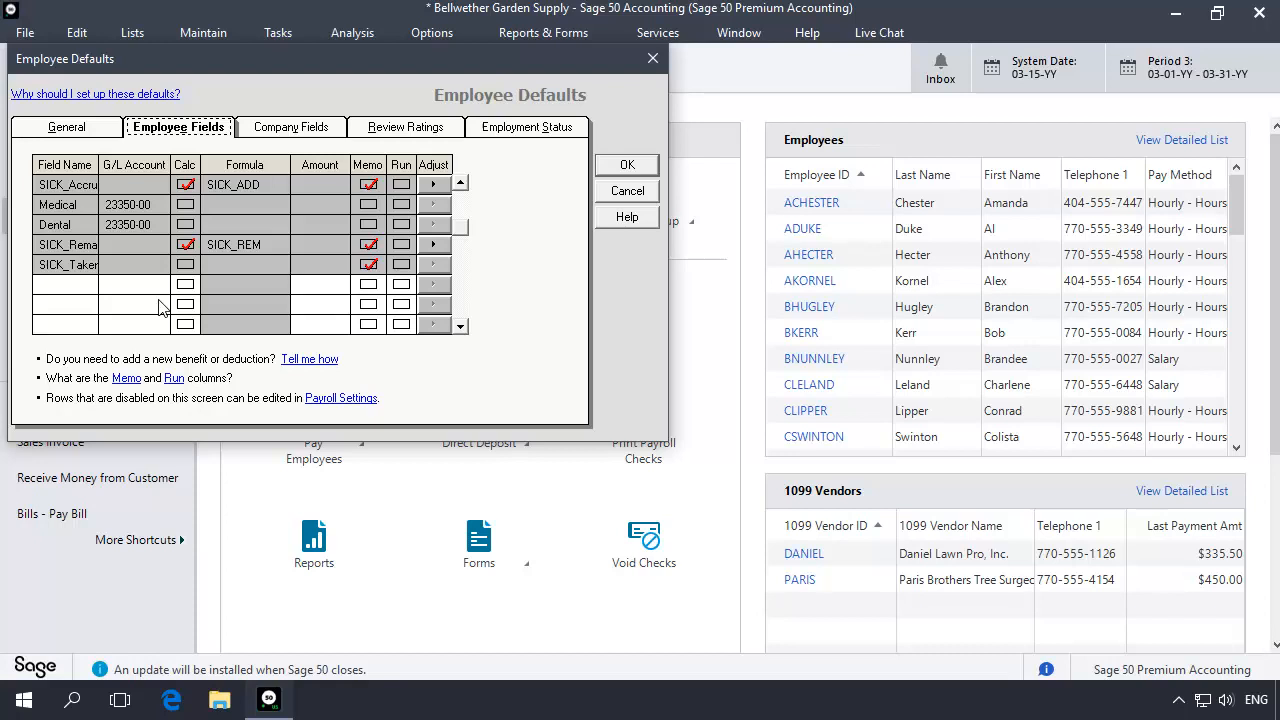
# Add a memo employee field named 'EmpTips' in the first blank row and save the defaults.
pyautogui.click(65, 284)
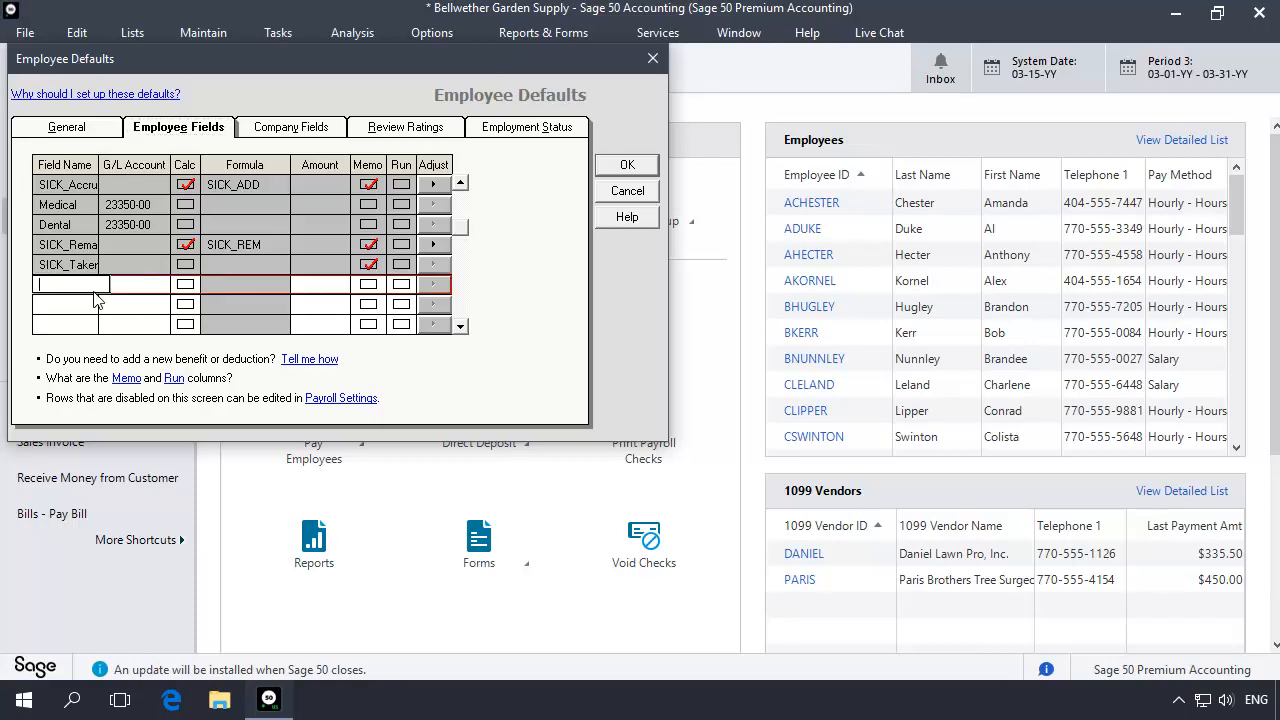
pyautogui.write('Emp')
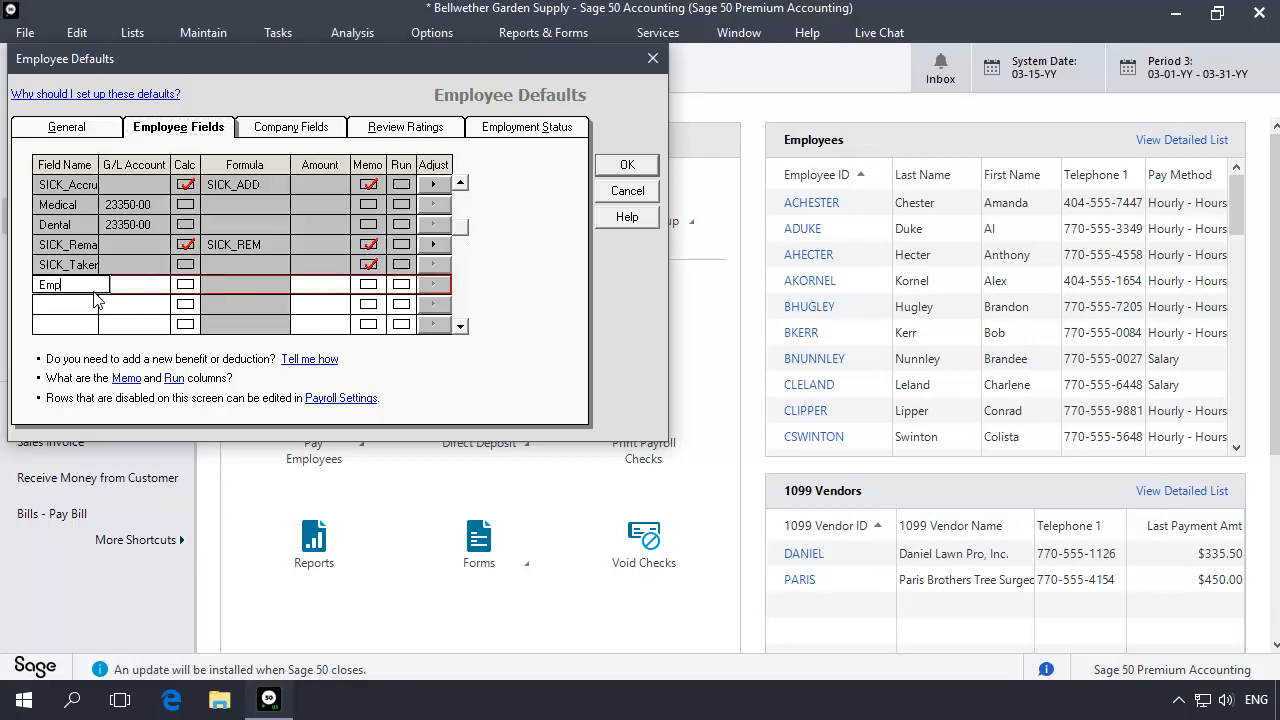
pyautogui.write('Tips')
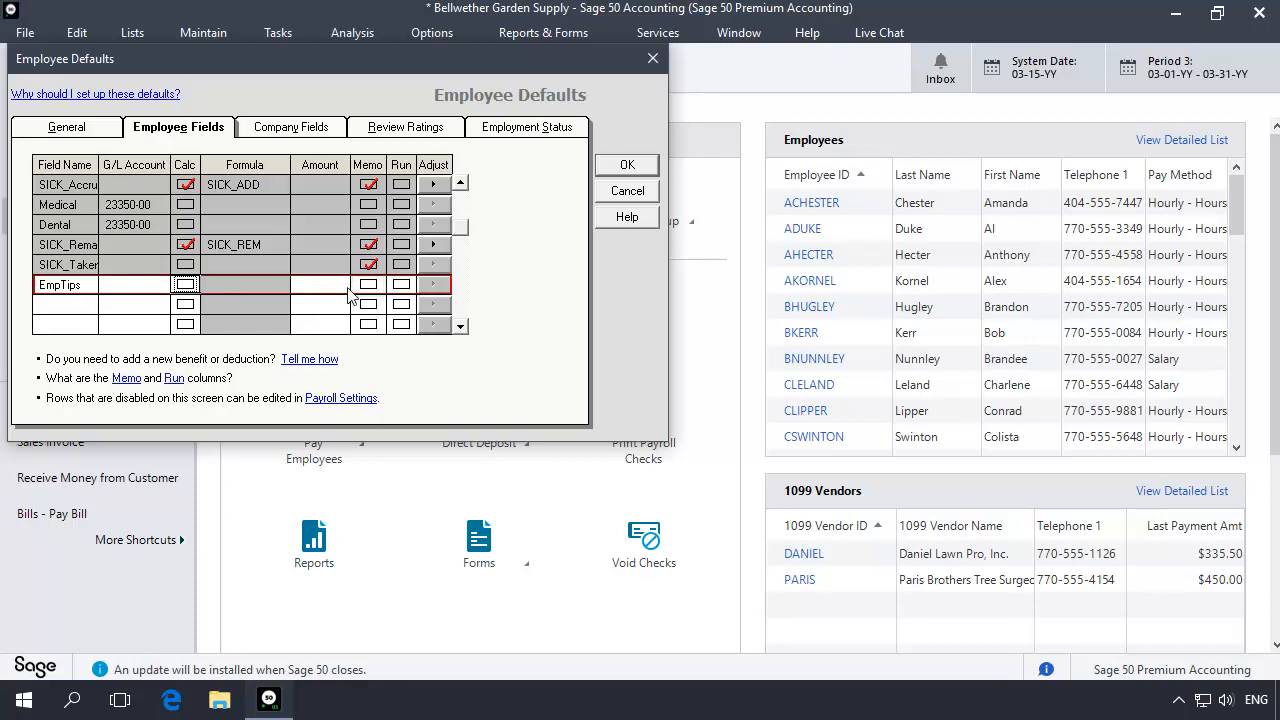
pyautogui.click(368, 284)
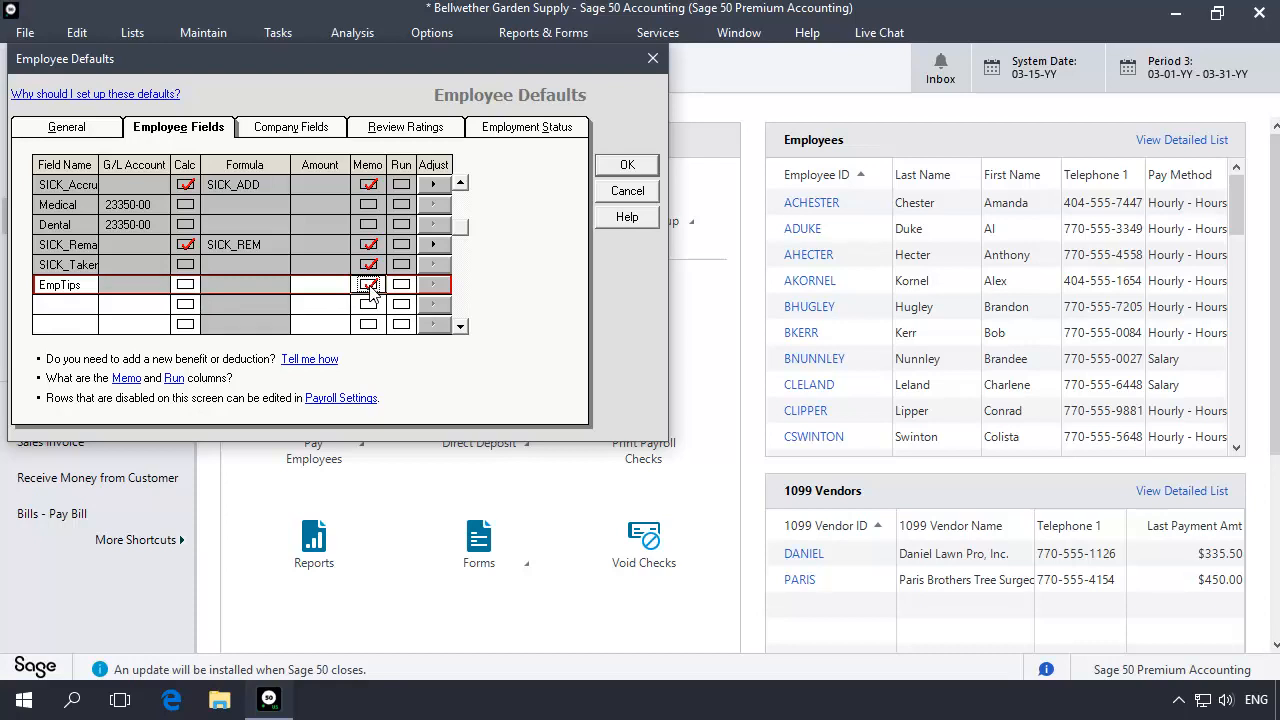
pyautogui.click(133, 284)
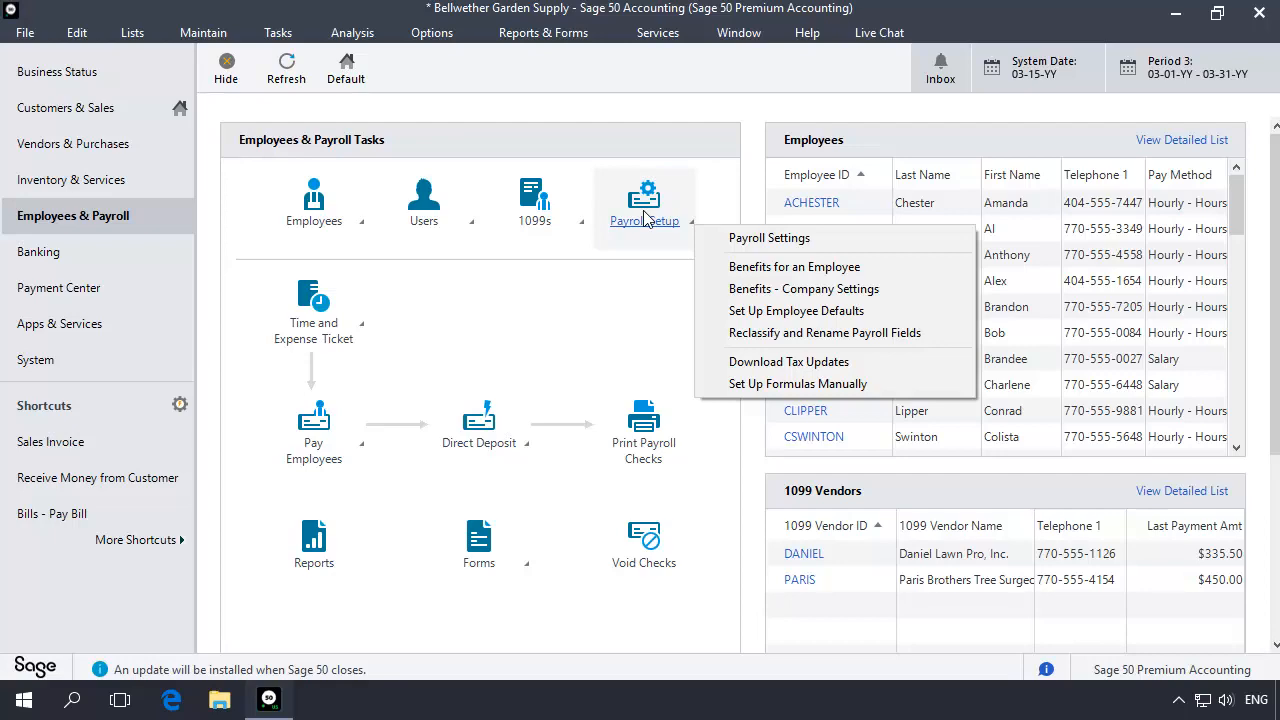
# Reopen Employee Defaults' Employee Fields and open Fed_Income's Calculate Adjusted Gross settings.
pyautogui.click(796, 310)
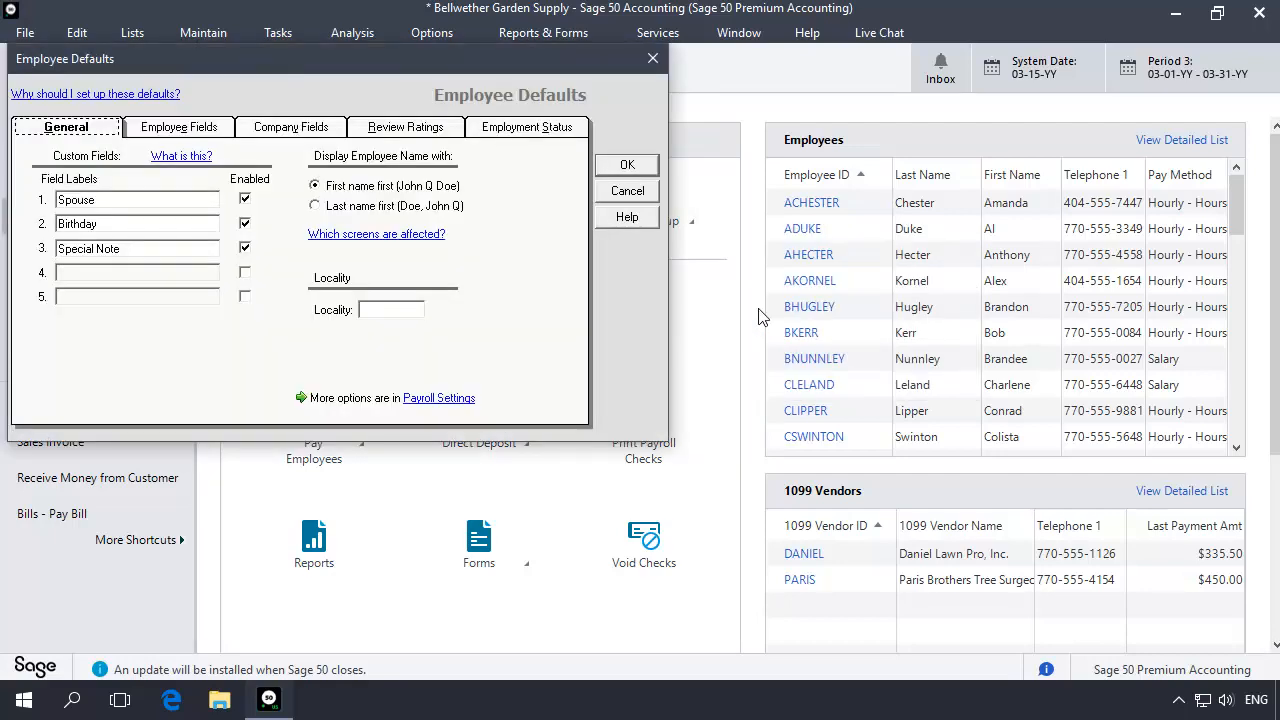
pyautogui.moveTo(193, 137)
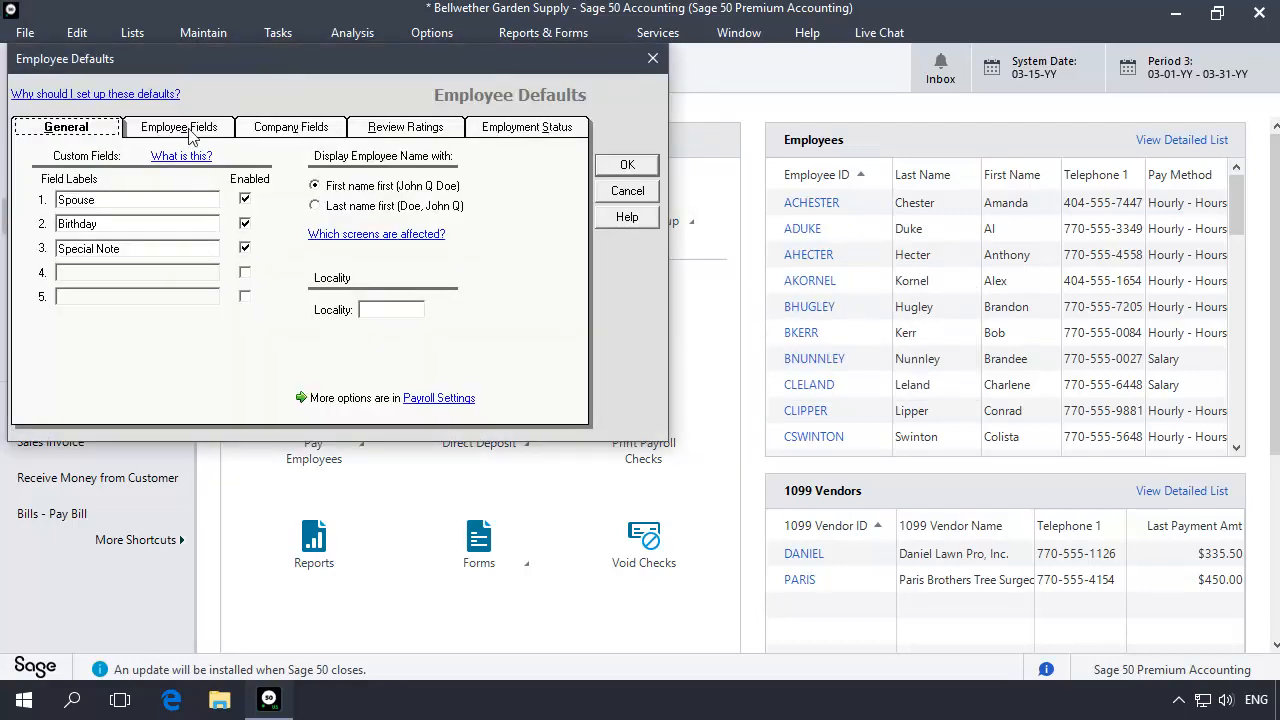
pyautogui.click(178, 126)
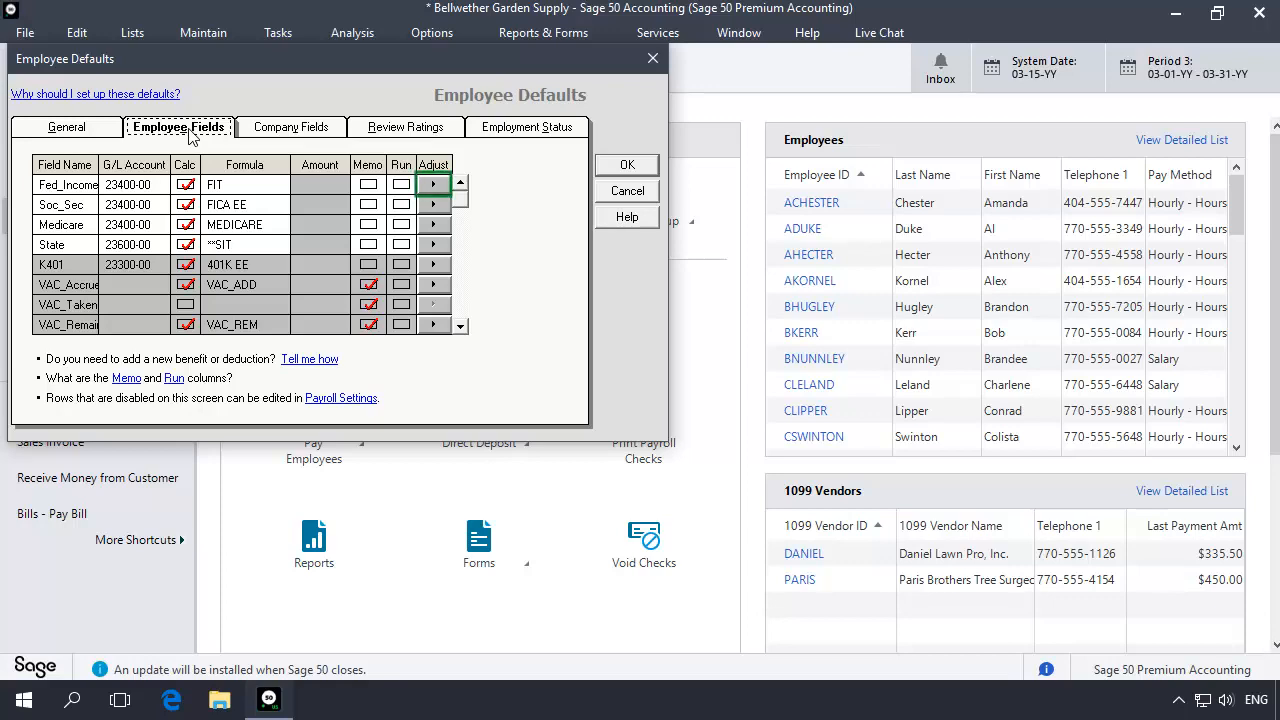
pyautogui.click(433, 184)
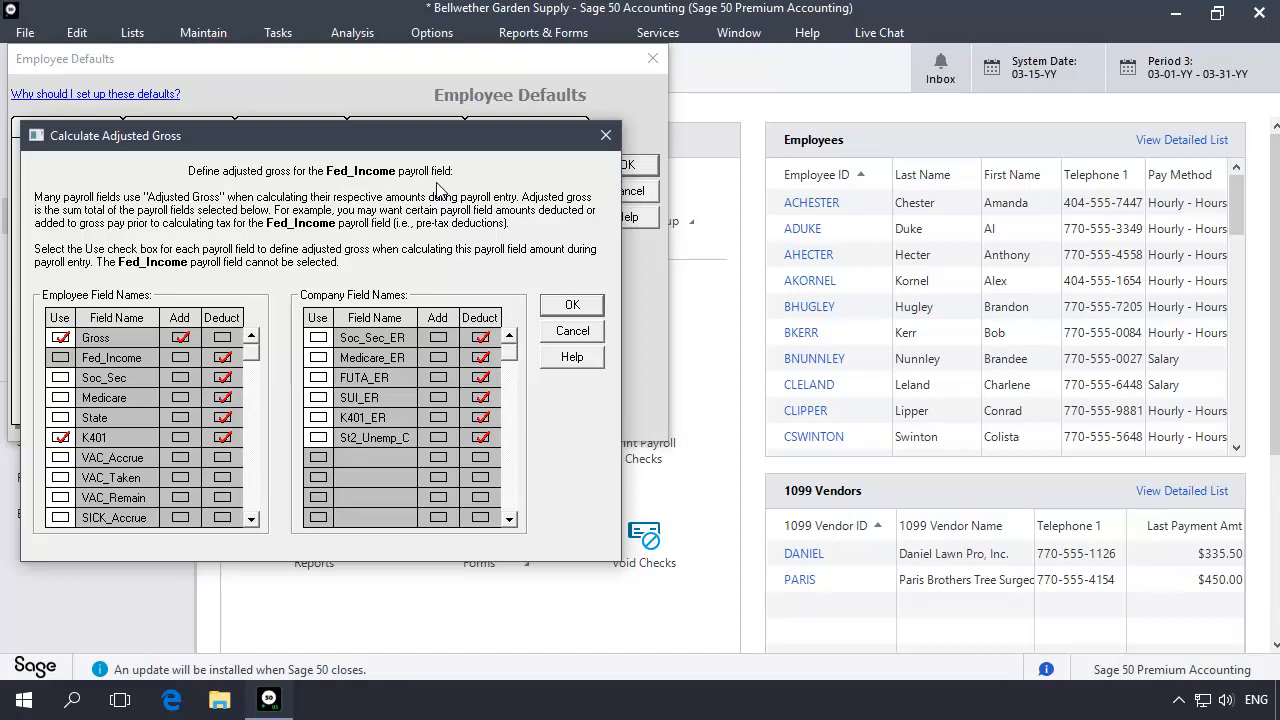
# Check Use for EmpTips in Fed_Income's adjusted gross and confirm with OK.
pyautogui.scroll(-3)
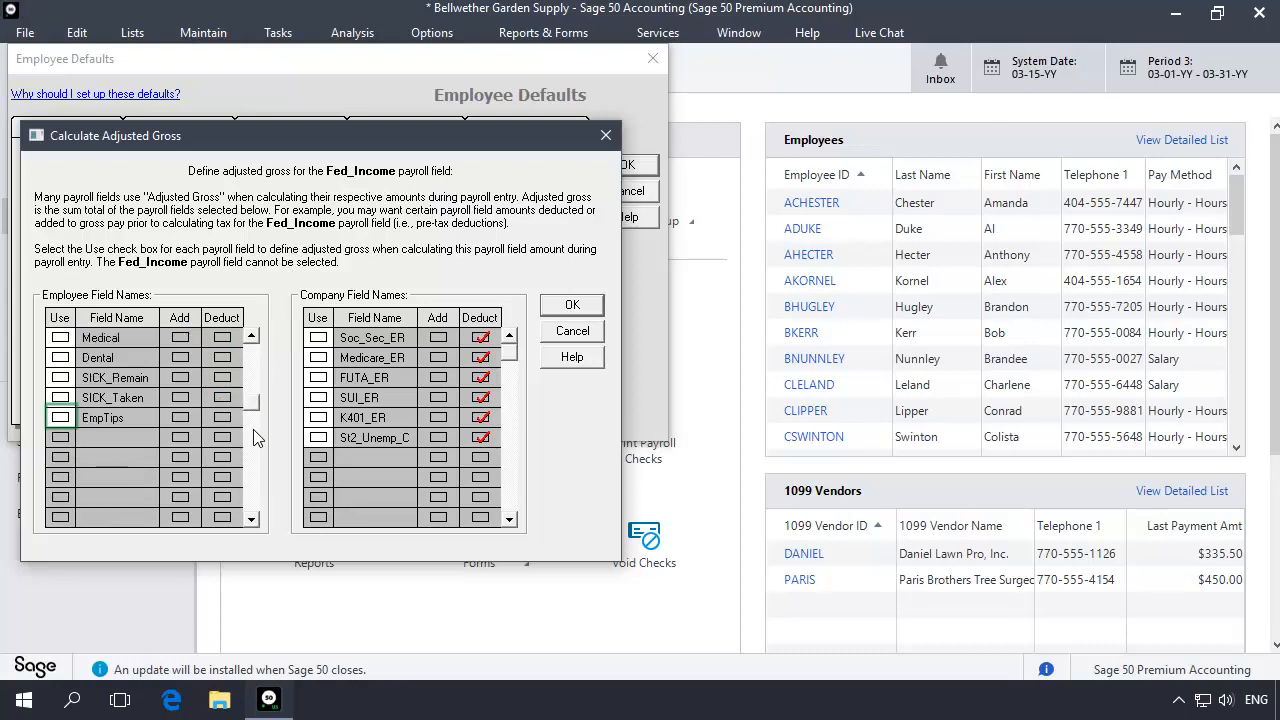
pyautogui.click(59, 417)
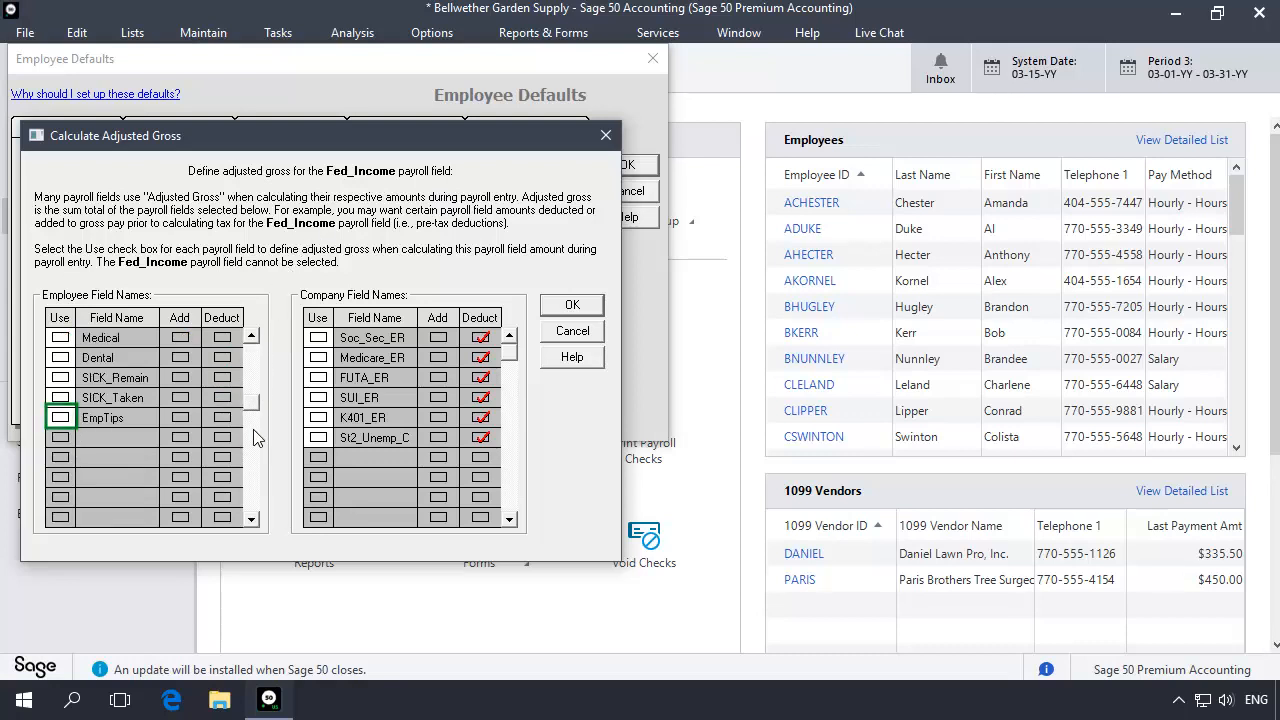
pyautogui.click(60, 417)
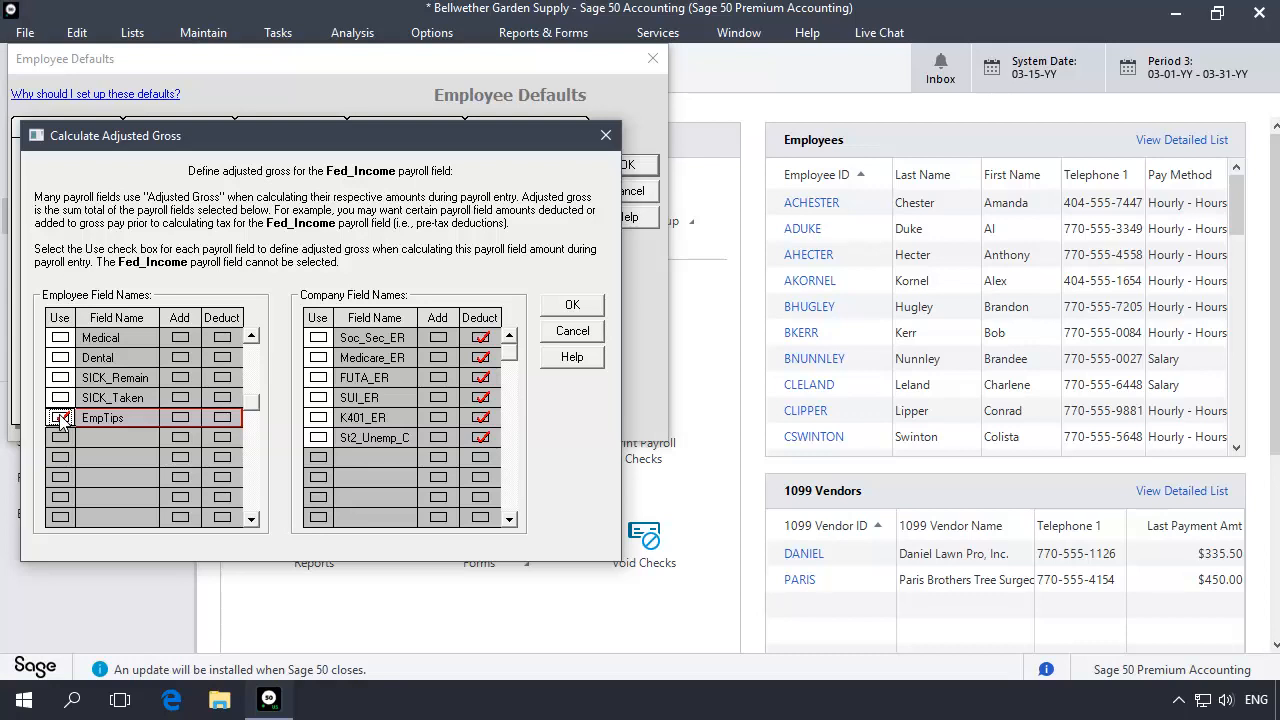
pyautogui.moveTo(565, 315)
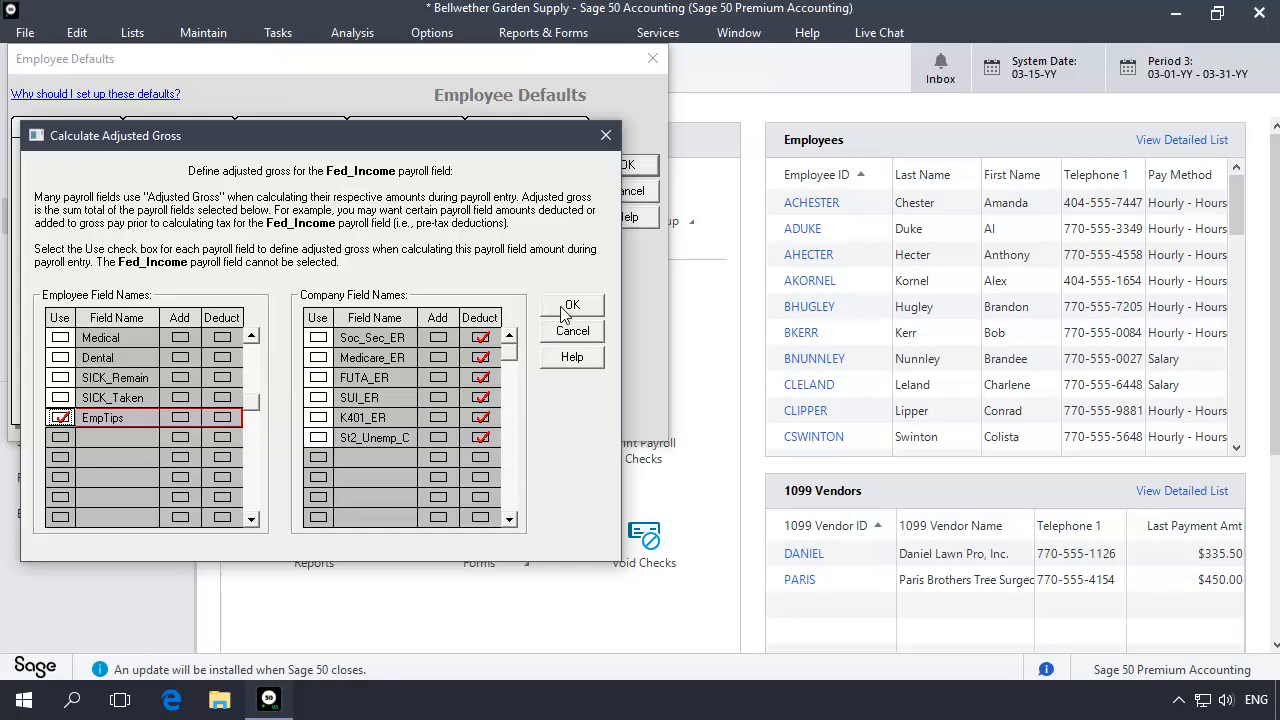
pyautogui.click(571, 305)
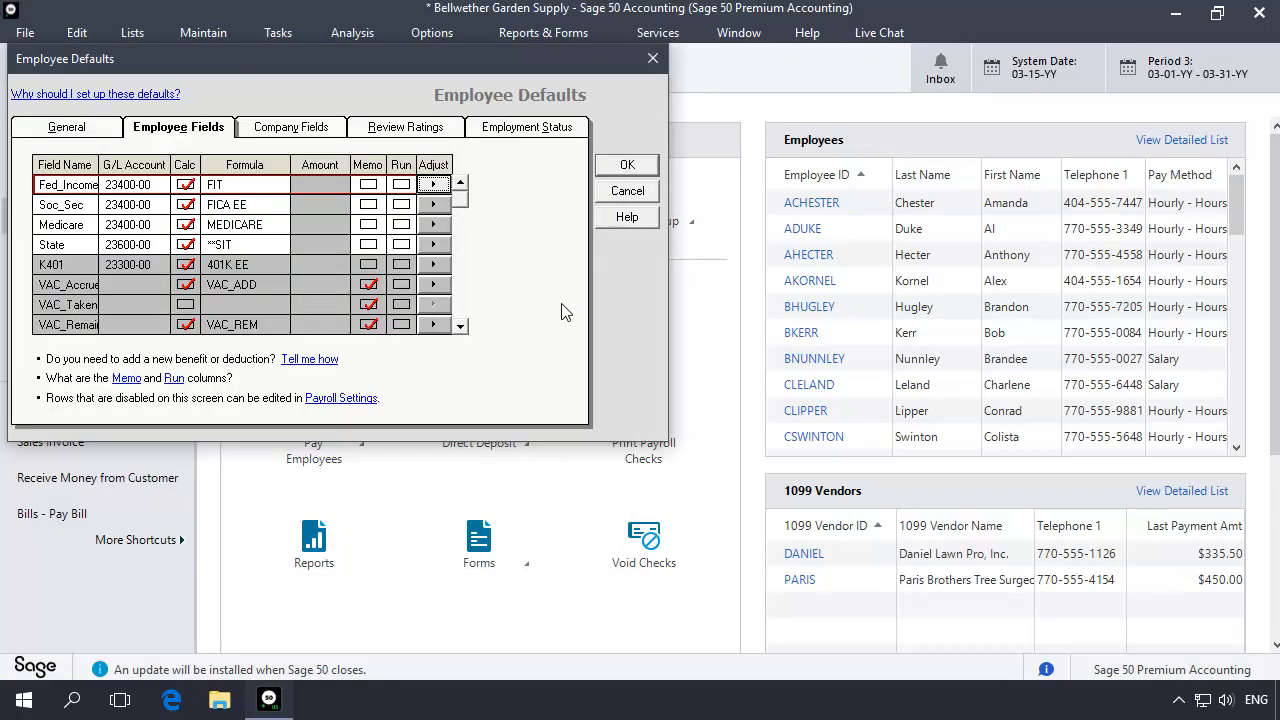
# Include EmpTips in Soc_Sec's adjusted gross and save the employee defaults.
pyautogui.click(433, 204)
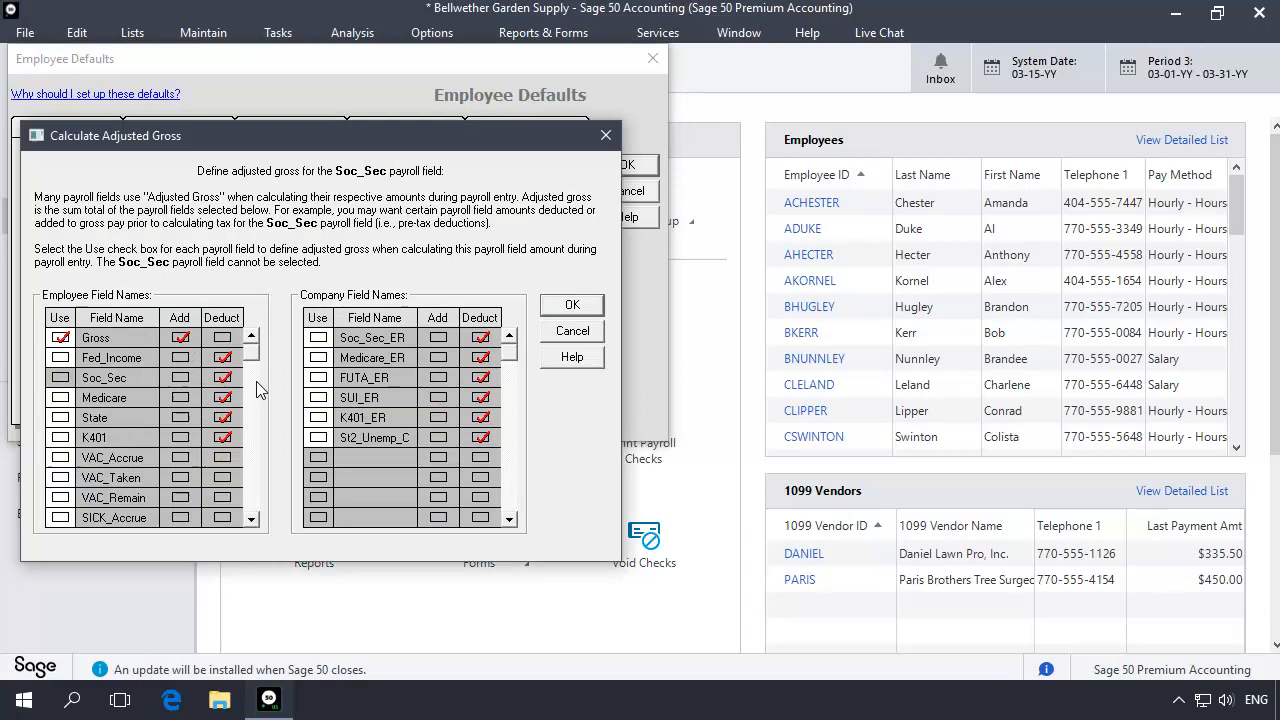
pyautogui.scroll(-3)
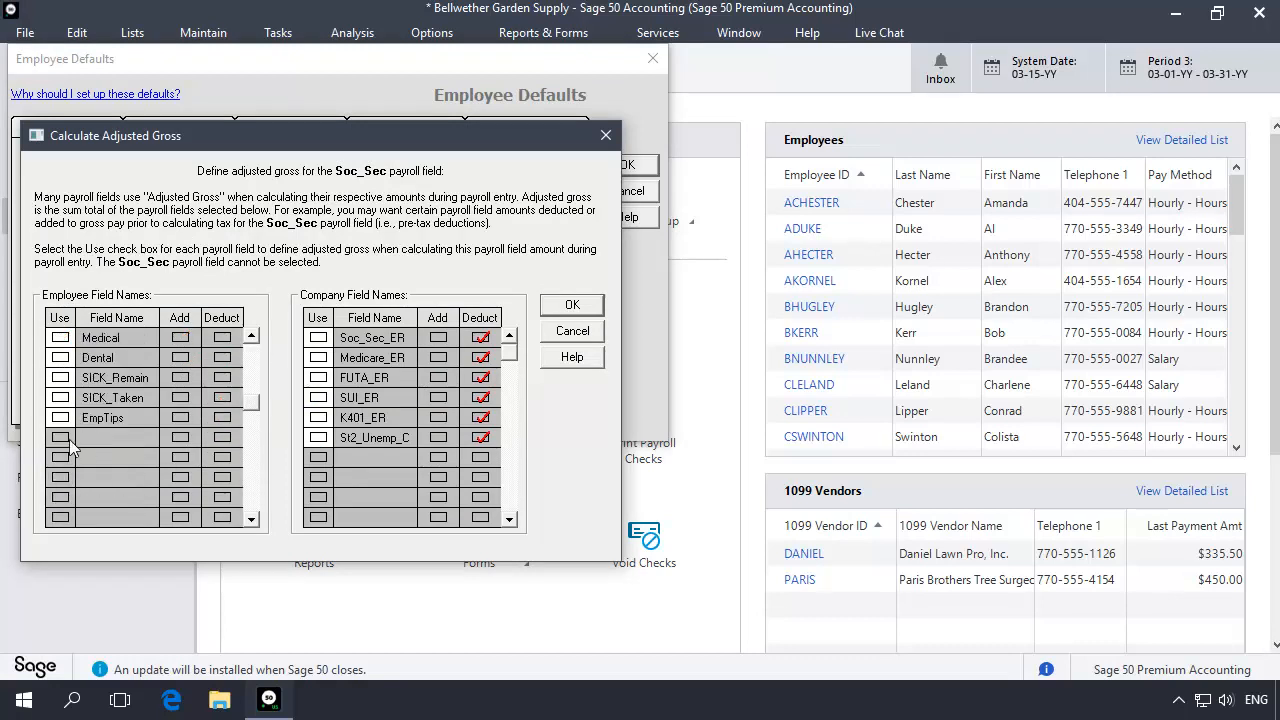
pyautogui.click(60, 417)
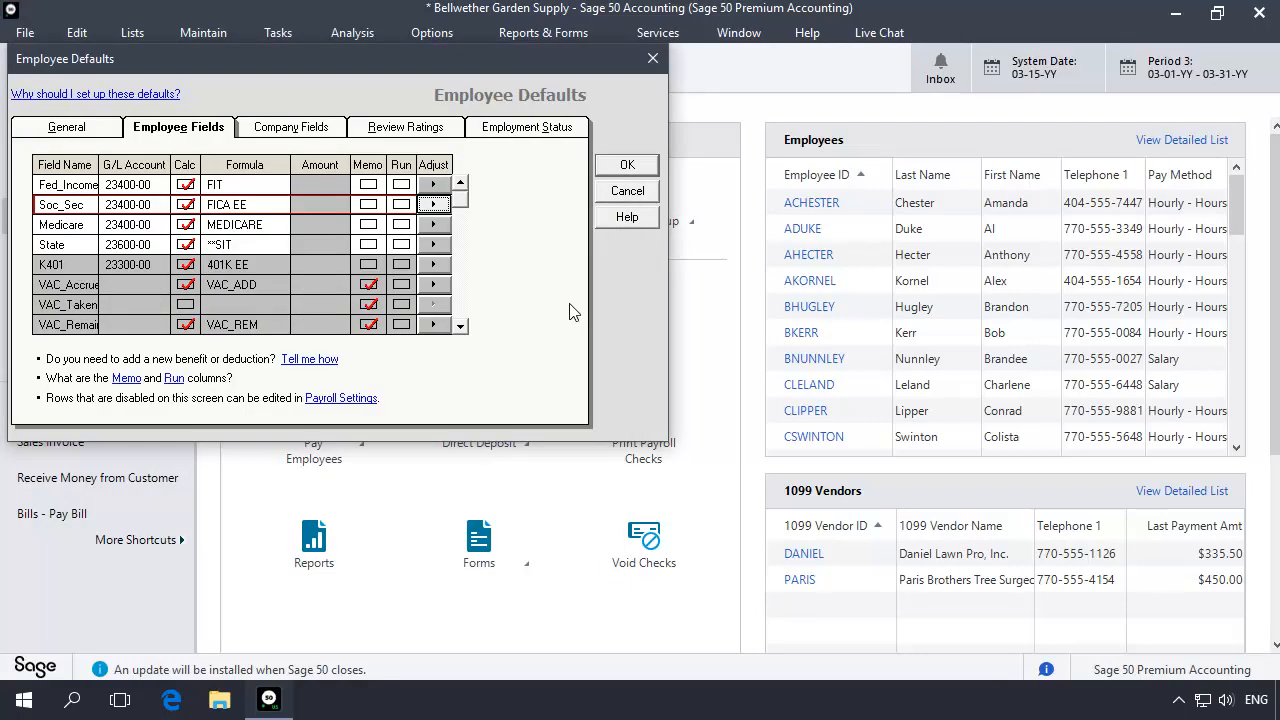
pyautogui.moveTo(627, 165)
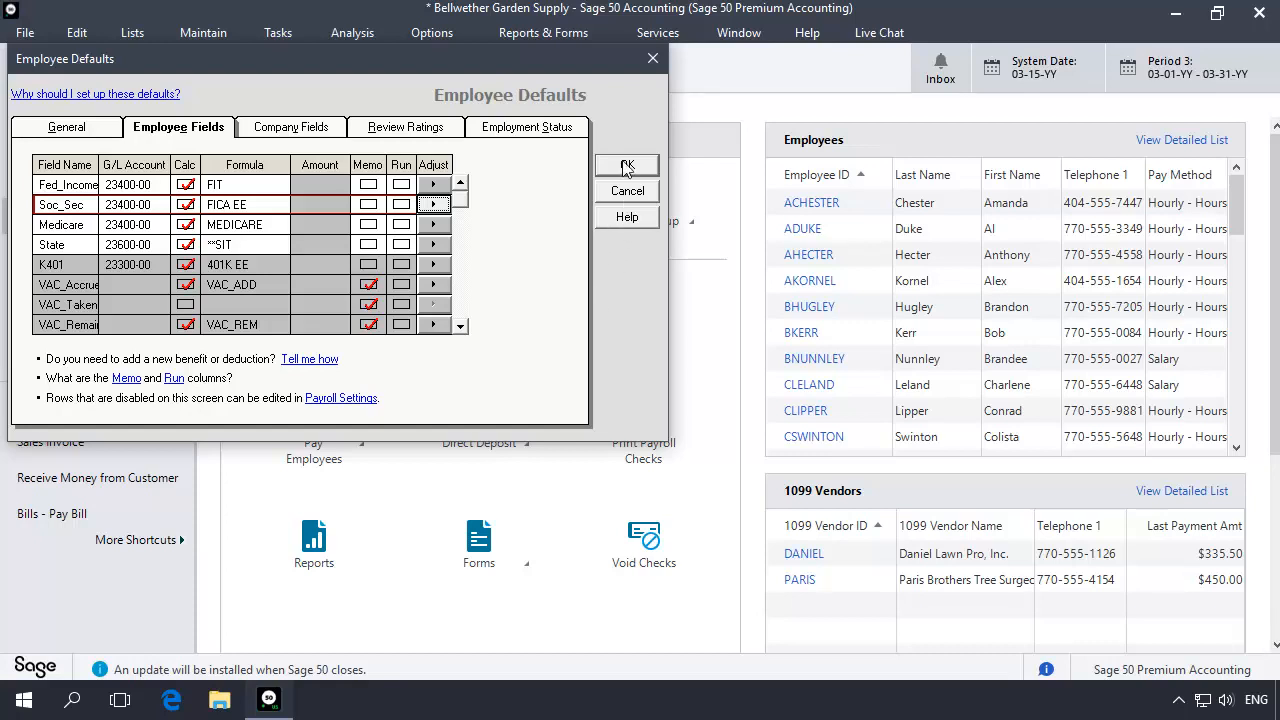
pyautogui.click(627, 165)
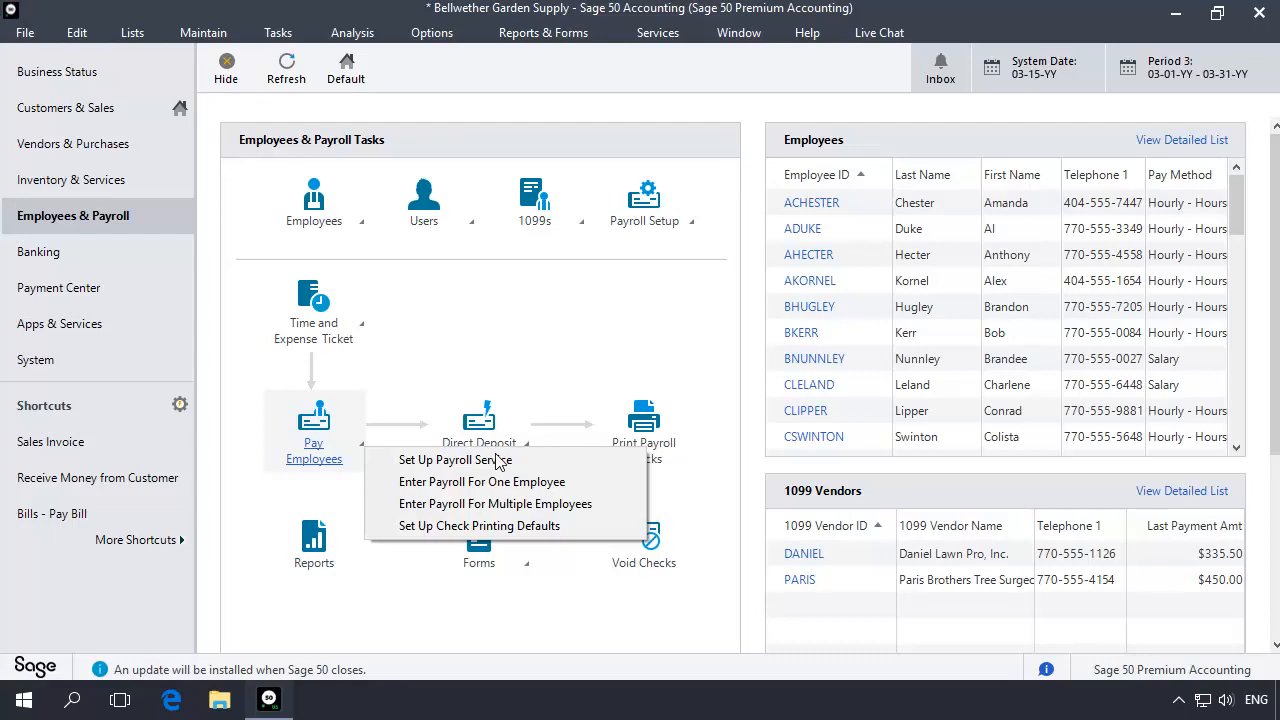
pyautogui.click(481, 481)
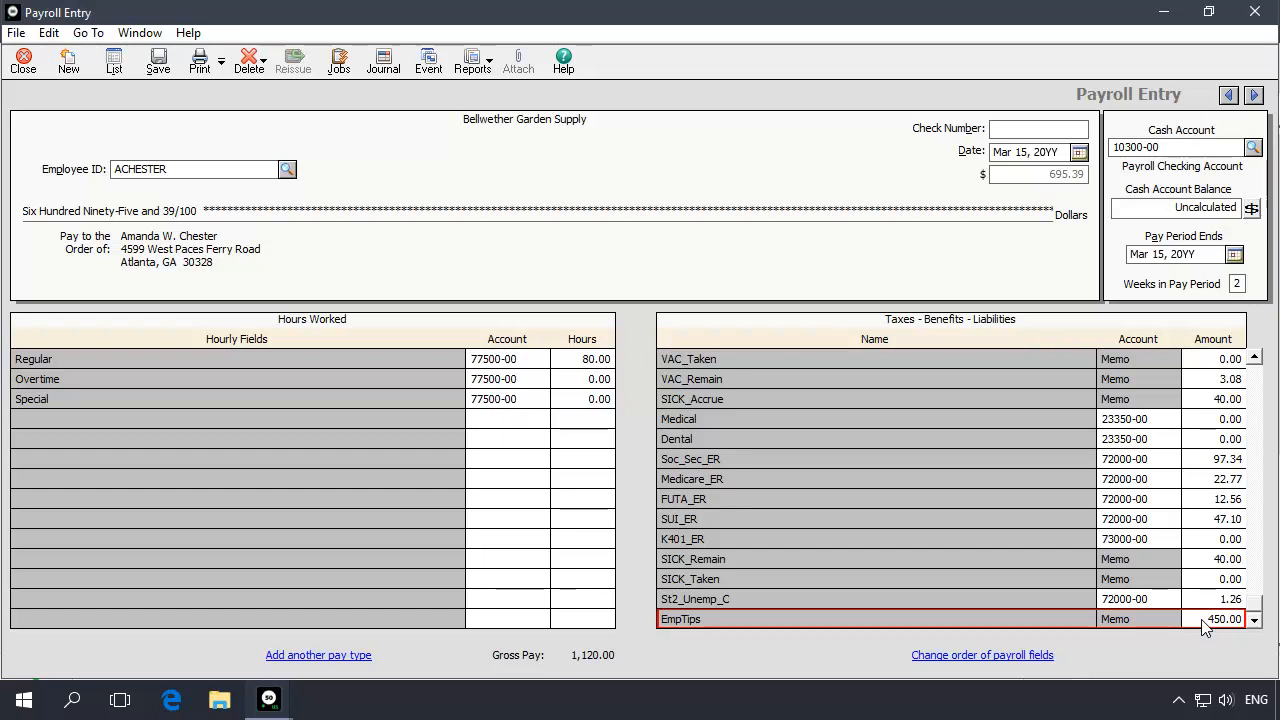
pyautogui.click(1038, 174)
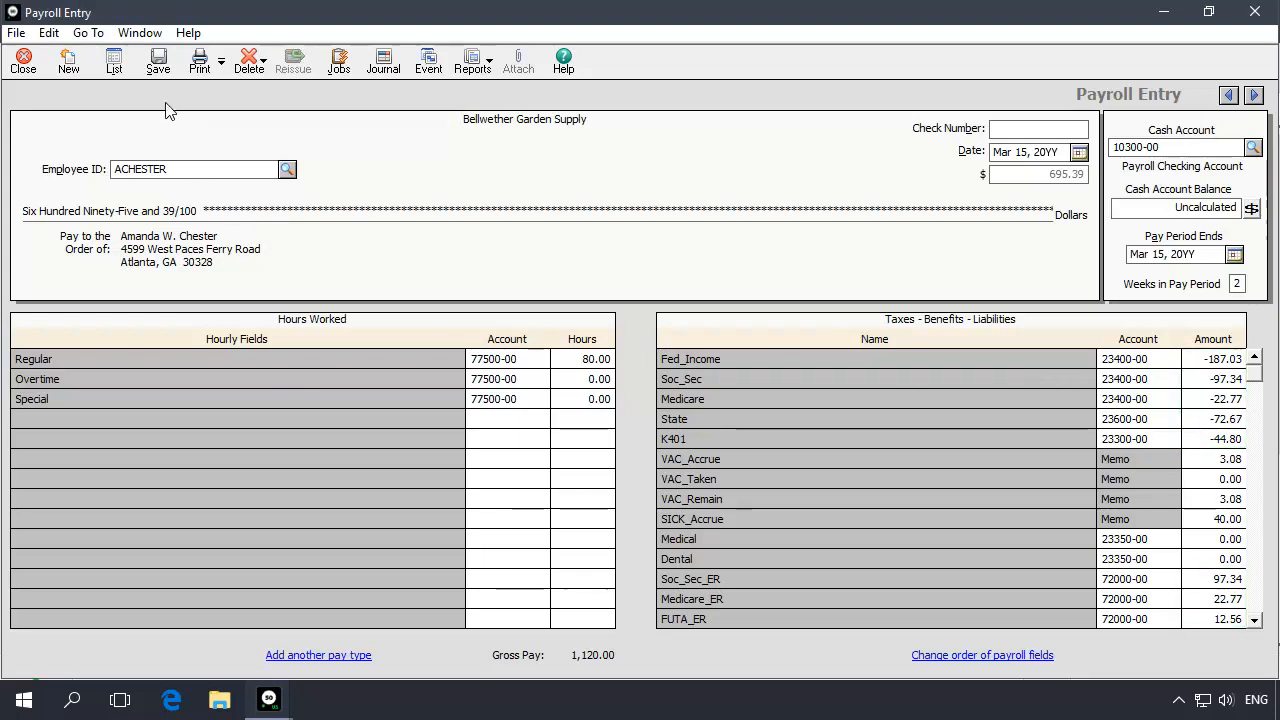
pyautogui.click(68, 60)
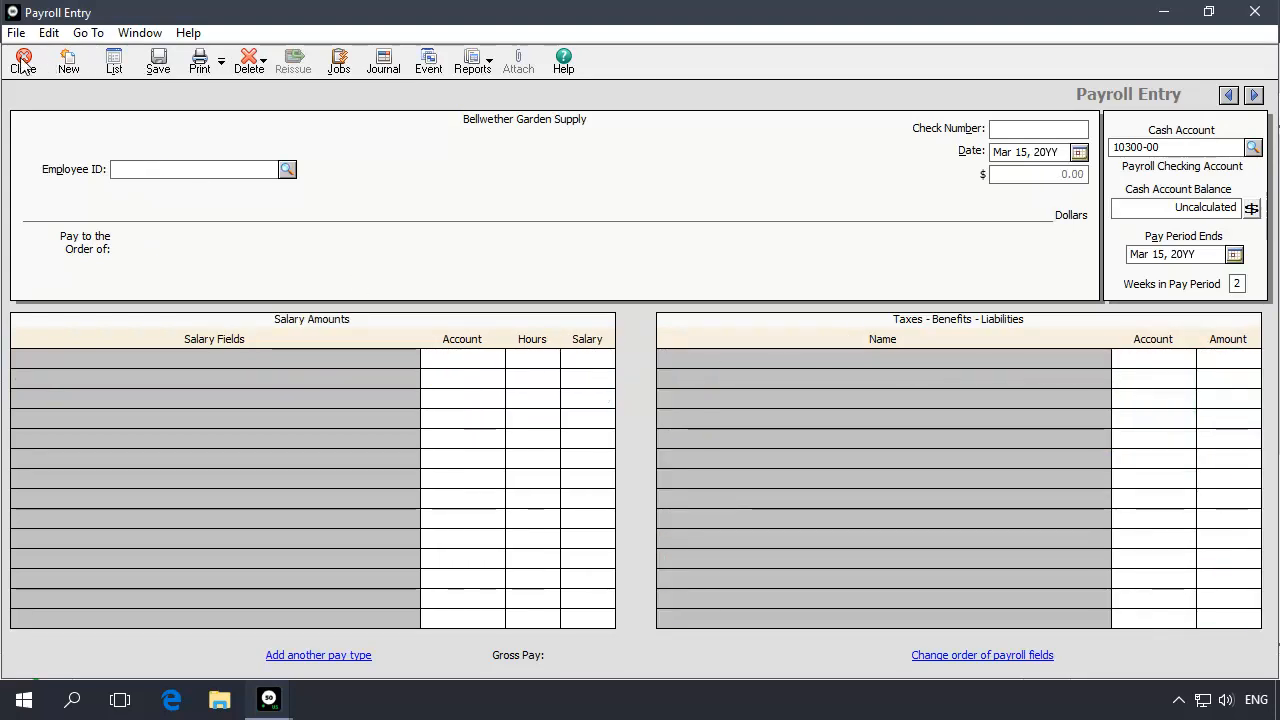
pyautogui.click(22, 60)
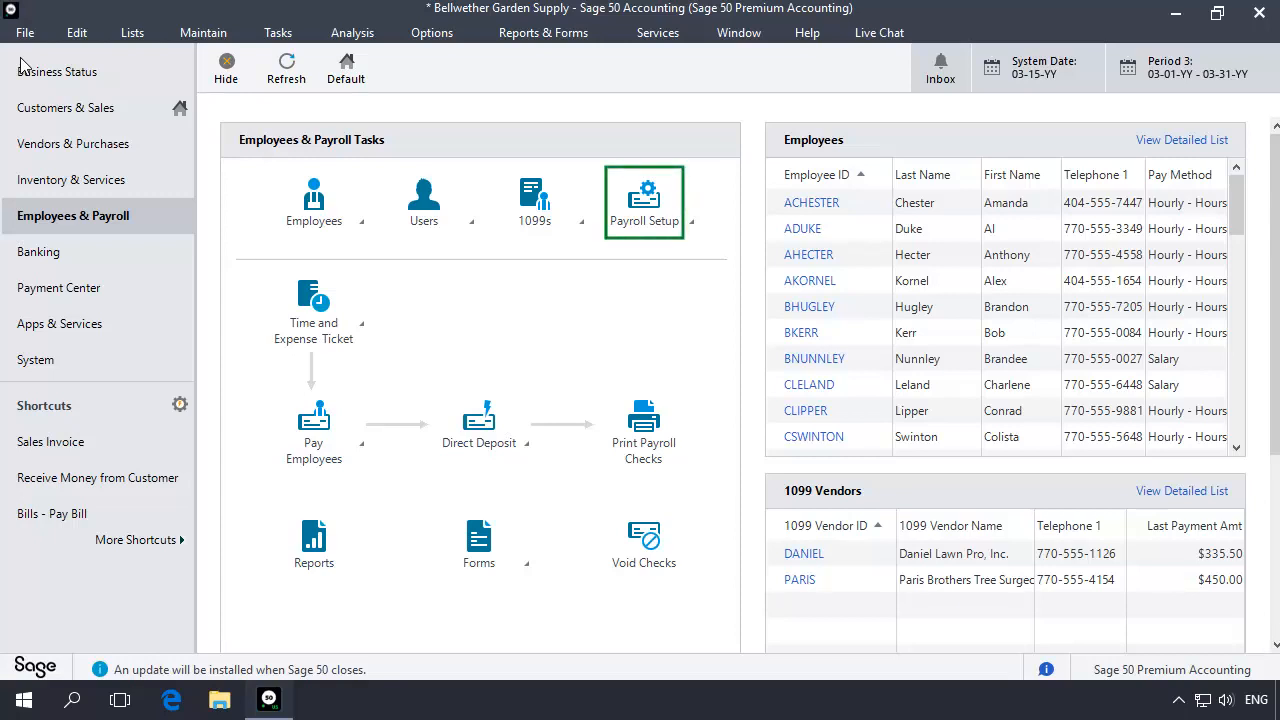
# Open Payroll Settings at Taxes > Assign Tax Fields.
pyautogui.click(644, 200)
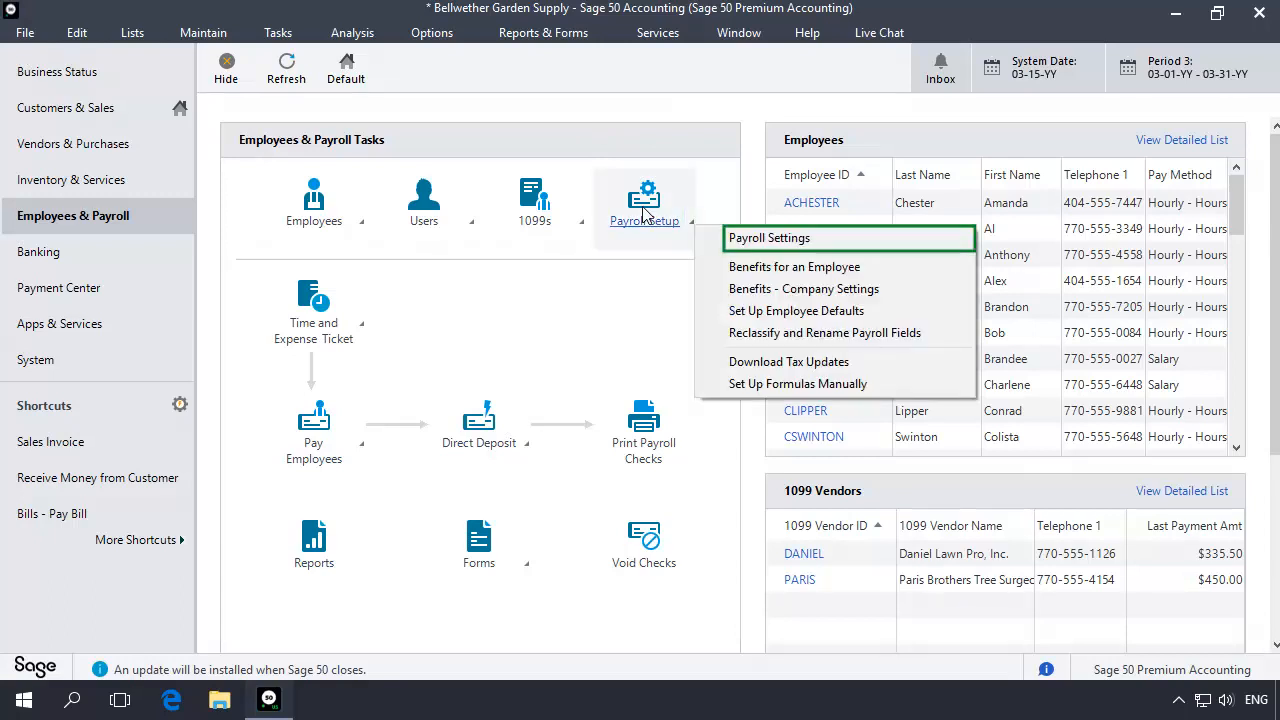
pyautogui.moveTo(787, 248)
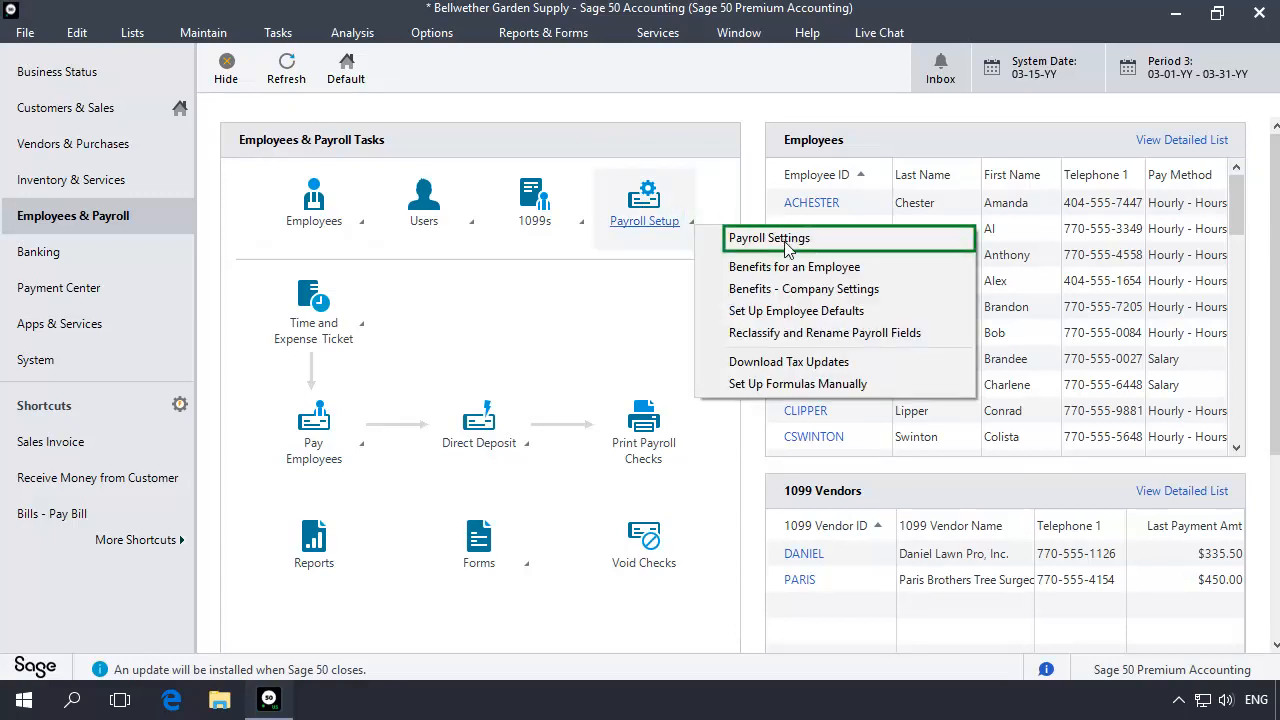
pyautogui.click(769, 238)
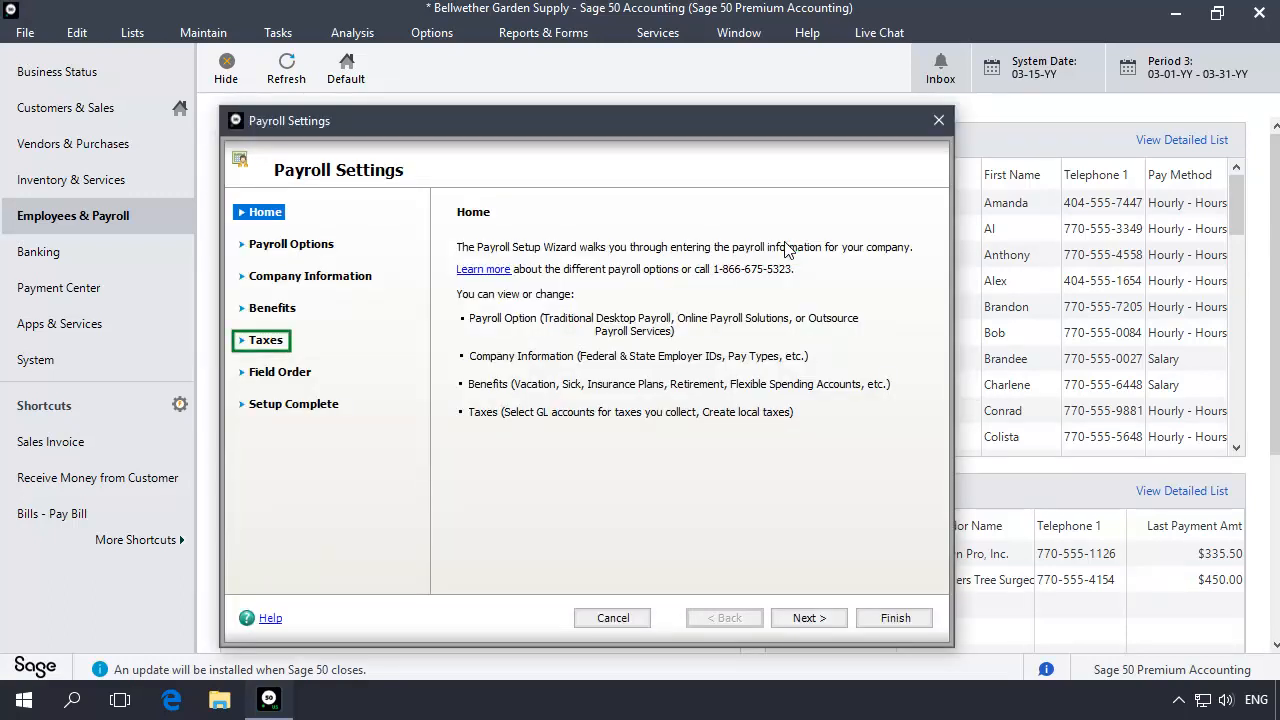
pyautogui.click(266, 340)
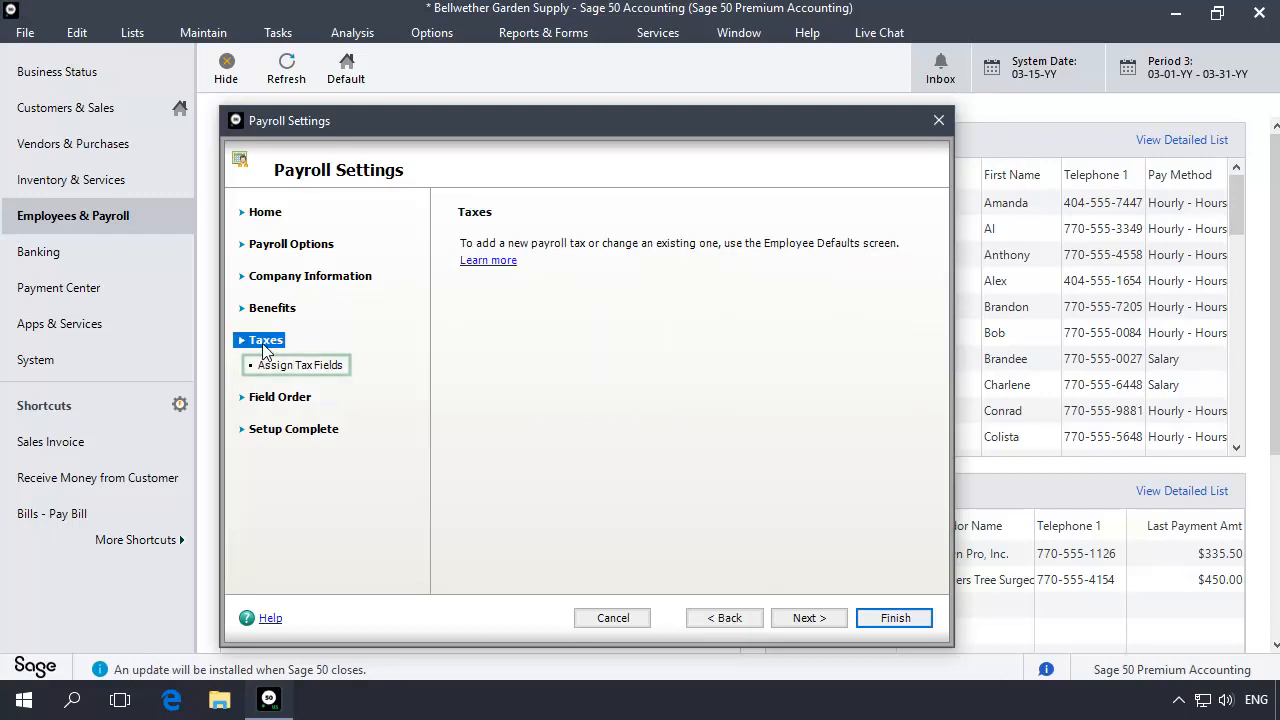
pyautogui.click(299, 365)
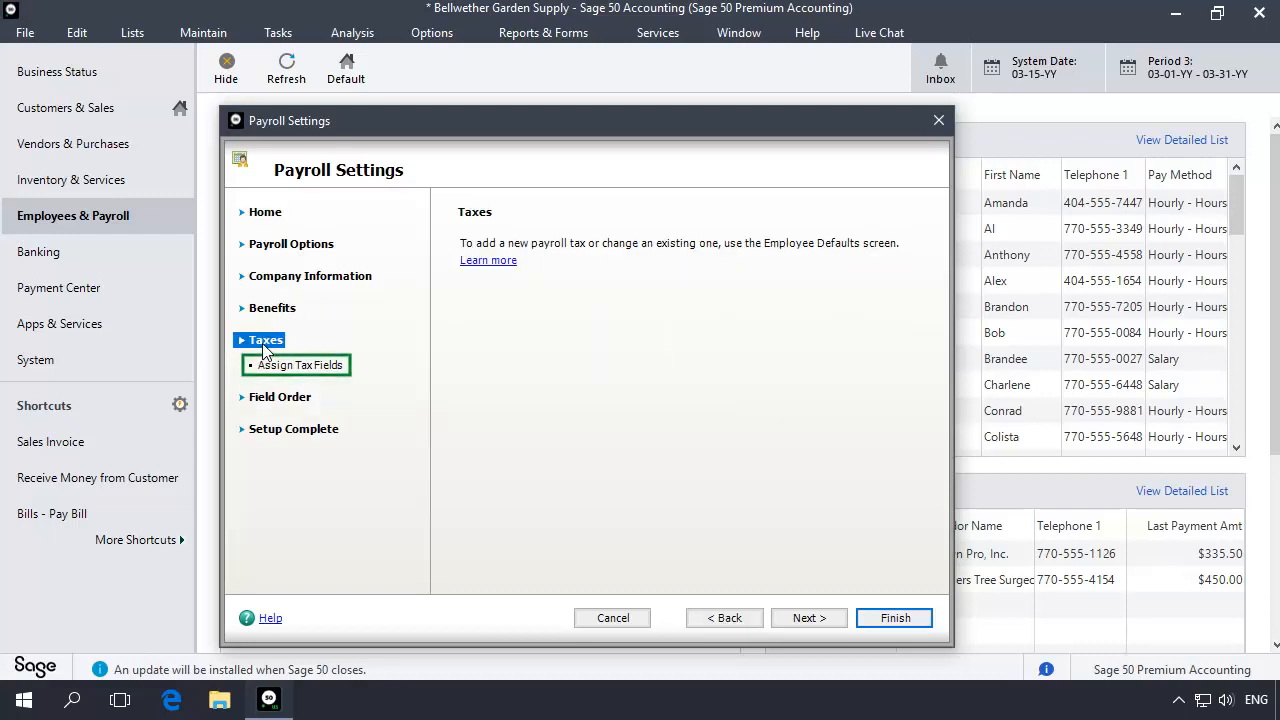
pyautogui.click(299, 364)
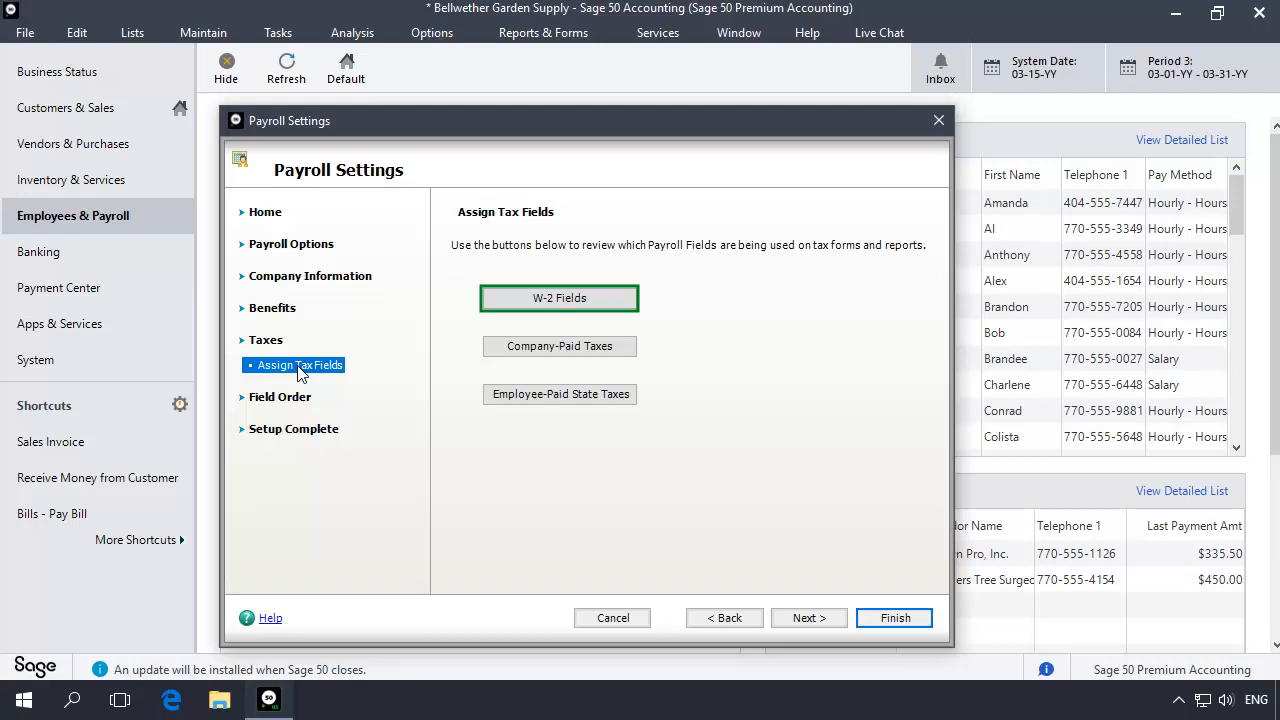
pyautogui.moveTo(559, 298)
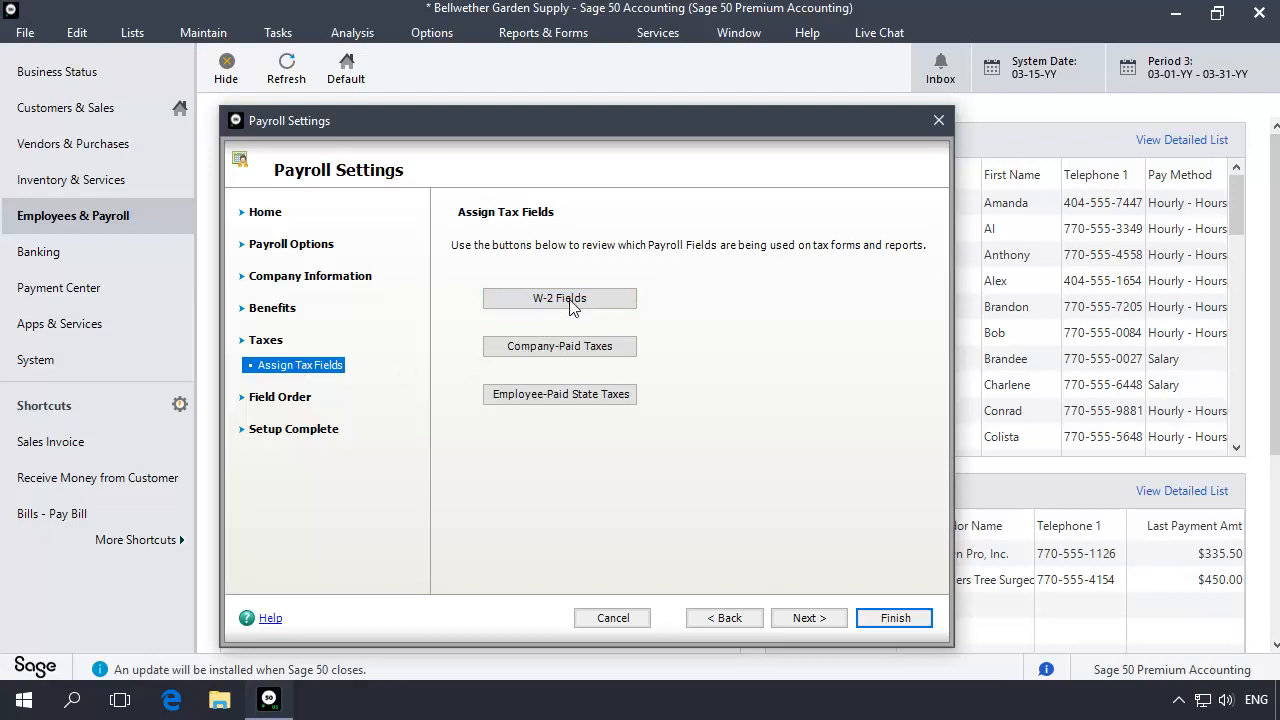
# Assign EmpTips to the W-2 Social Security tips field and confirm.
pyautogui.click(559, 298)
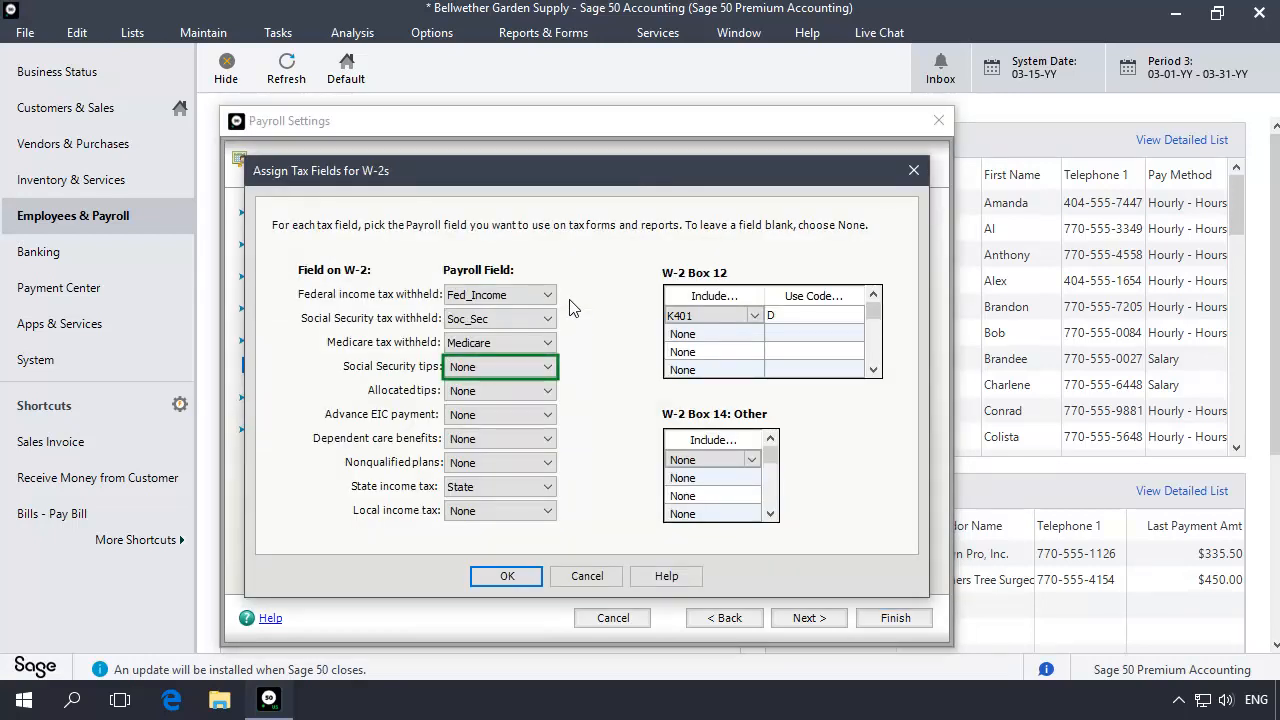
pyautogui.click(548, 366)
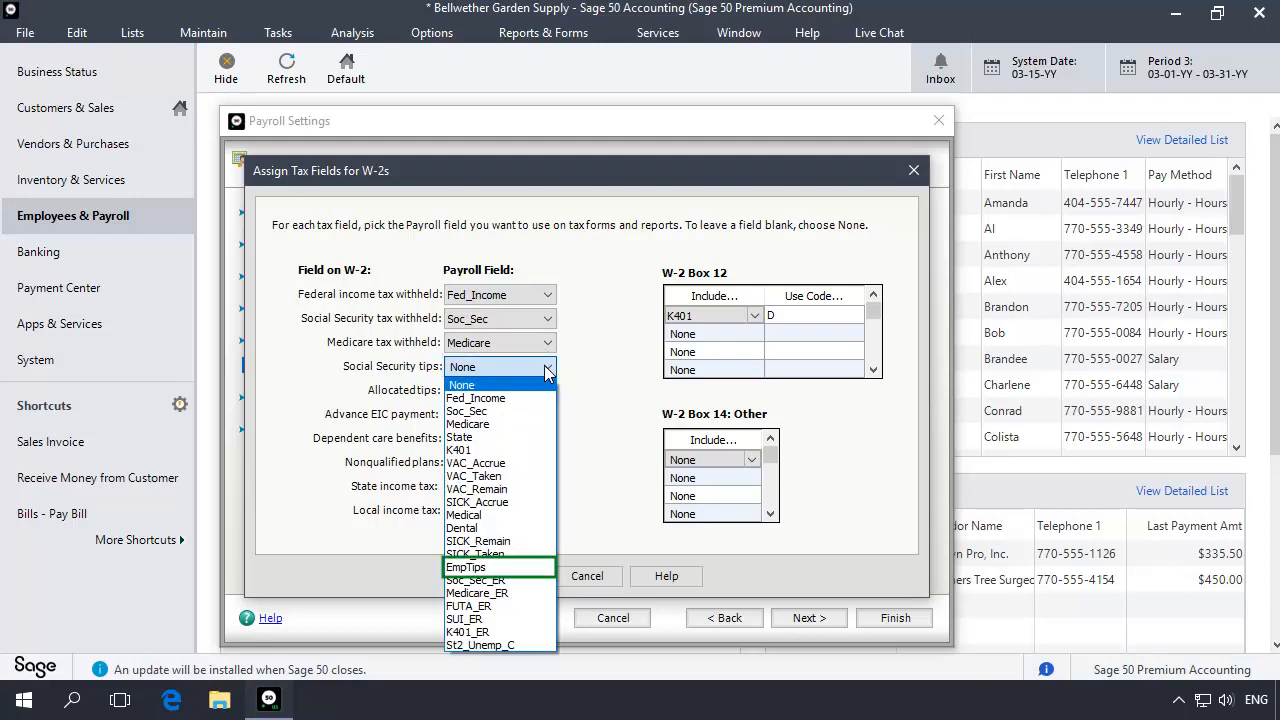
pyautogui.moveTo(463, 550)
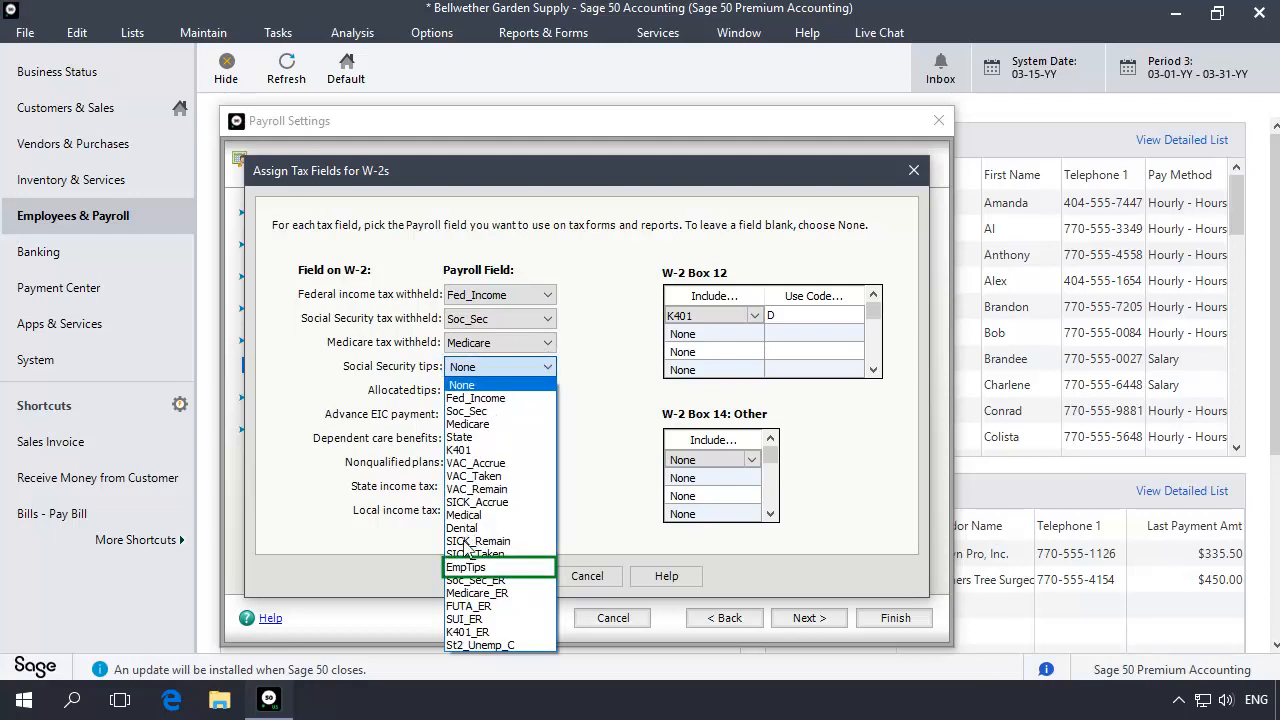
pyautogui.click(466, 567)
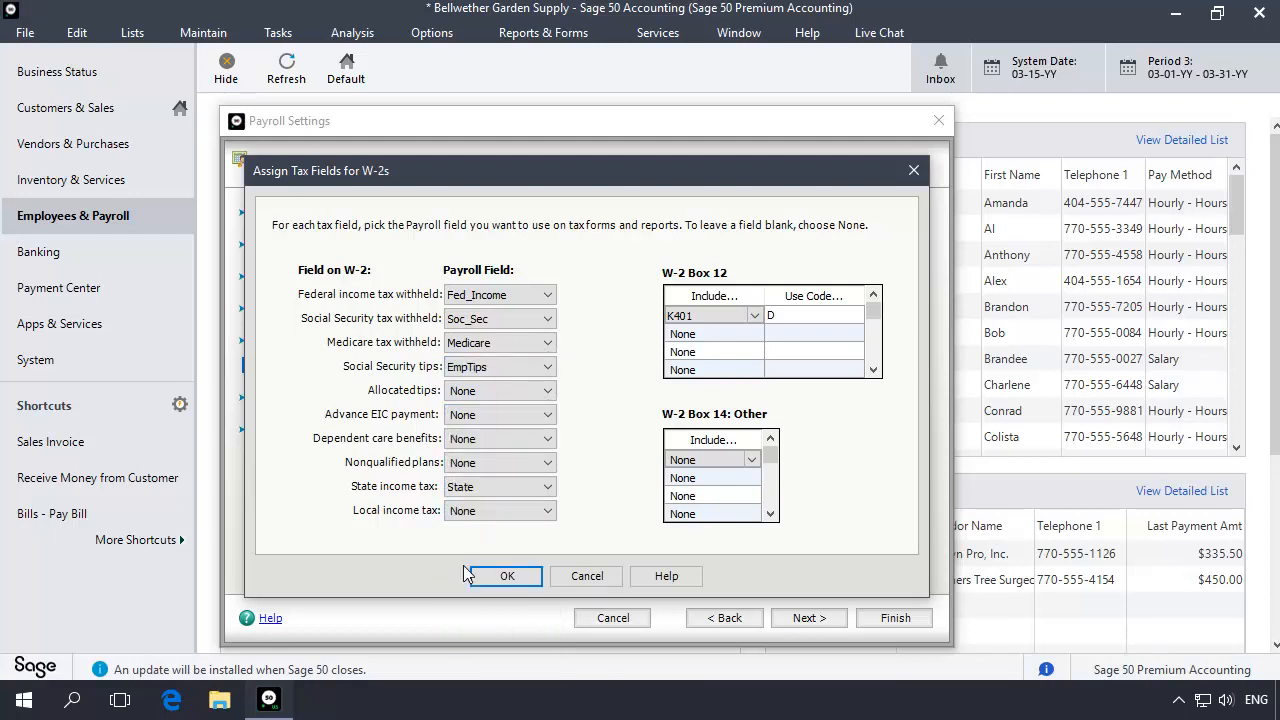
pyautogui.click(507, 576)
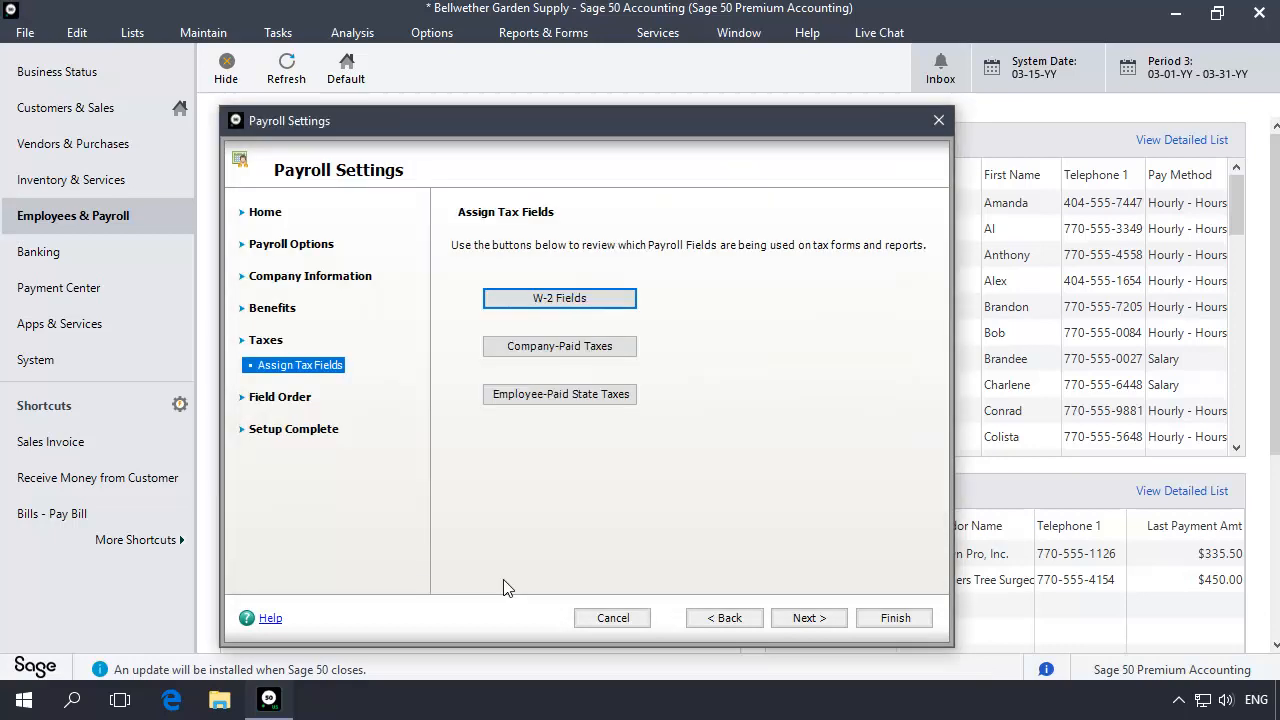
pyautogui.moveTo(798, 597)
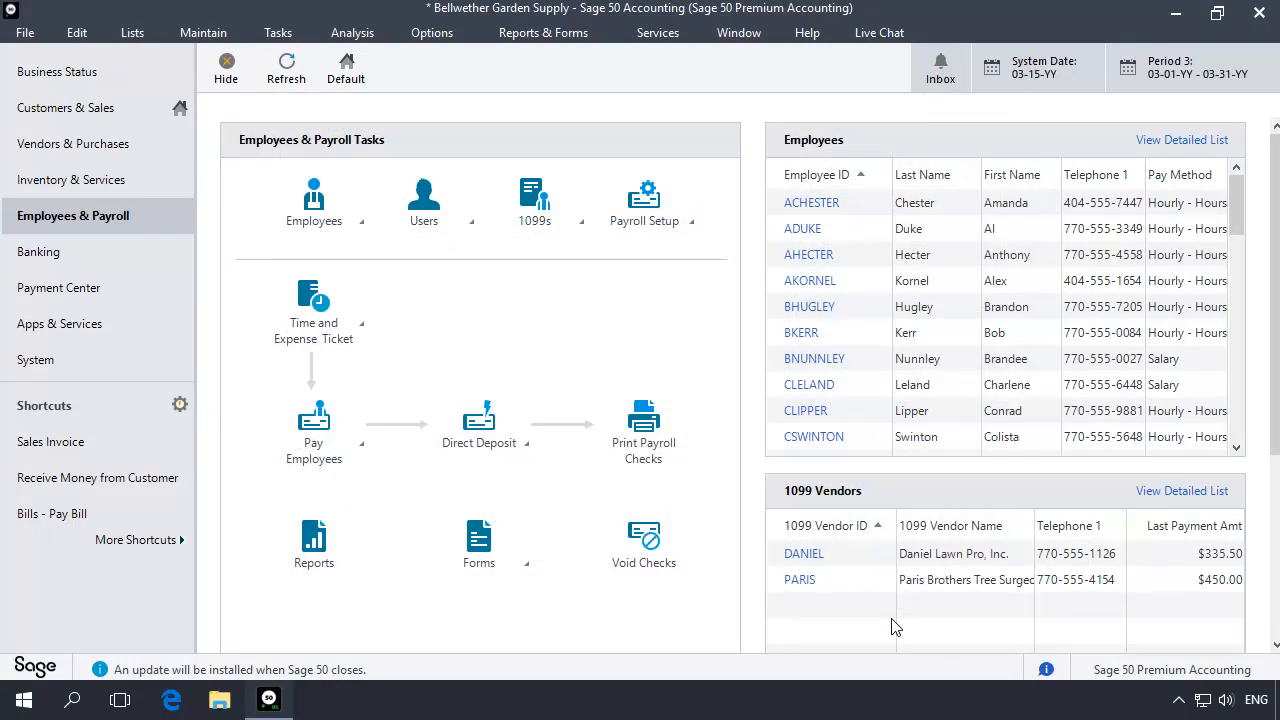
pyautogui.moveTo(1028, 57)
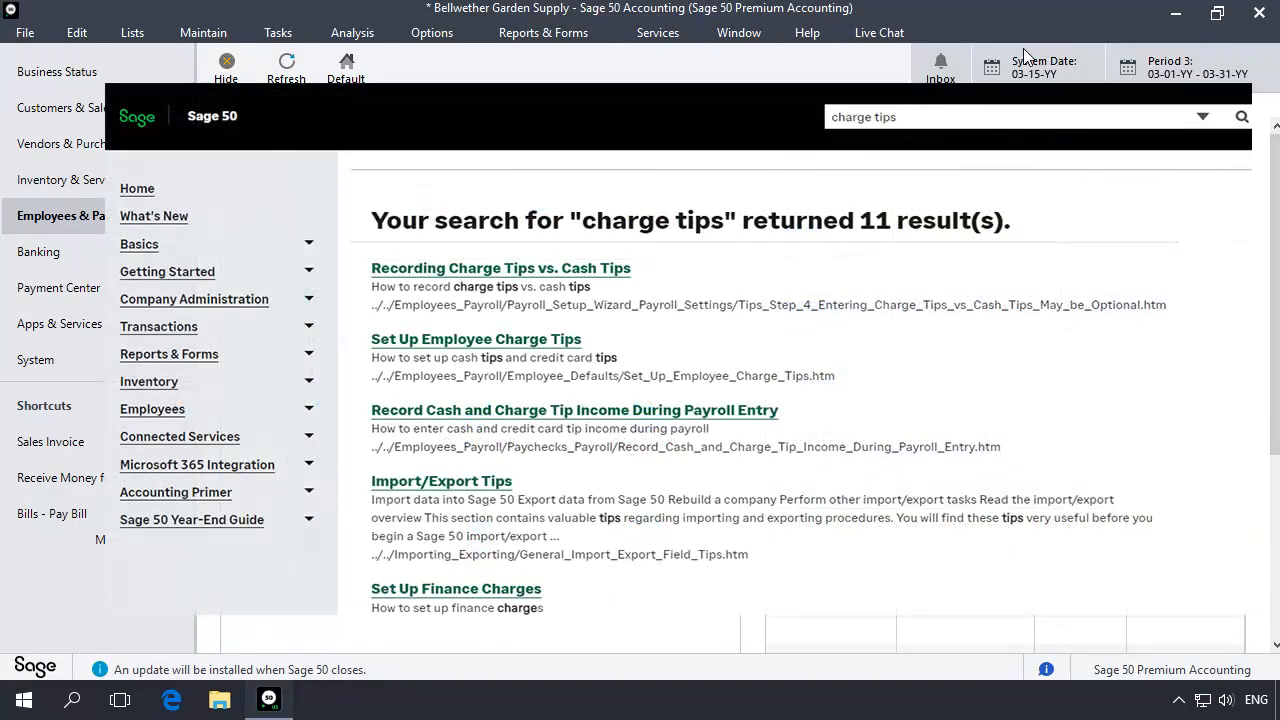
# Review the Sage 50 Help results for 'charge tips'.
pyautogui.click(1010, 116)
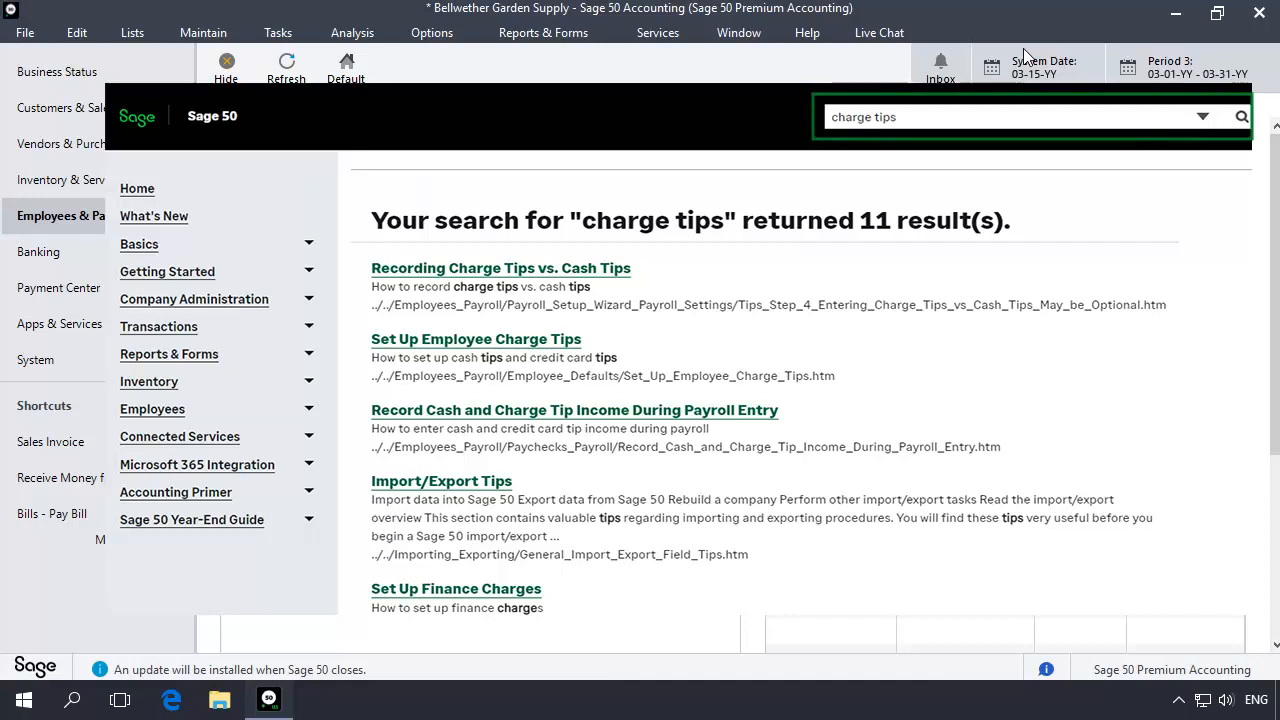